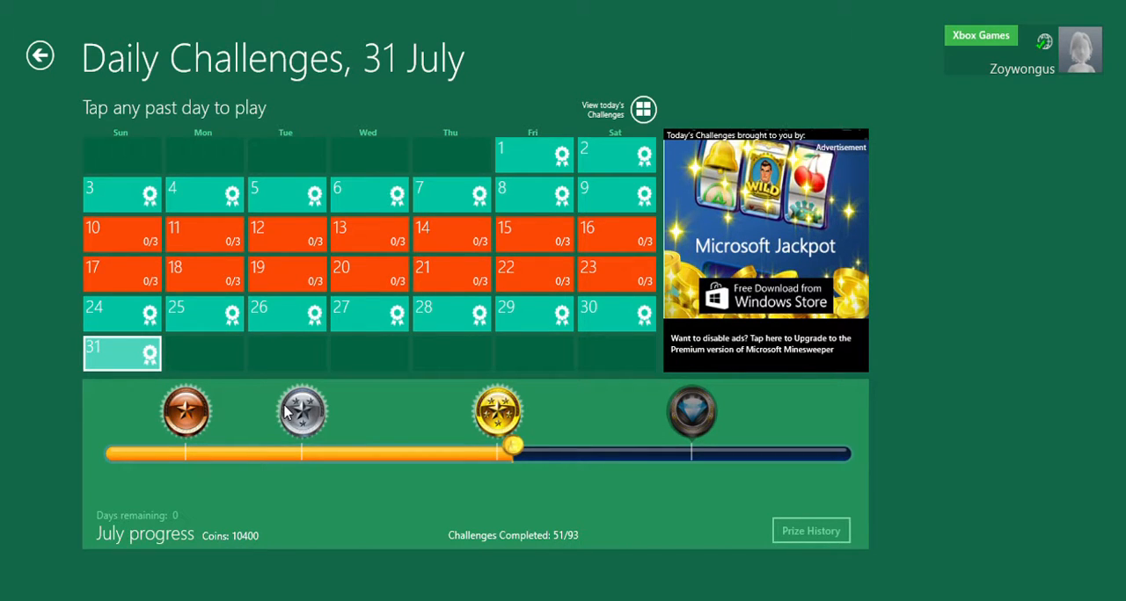
mouse_move(130, 234)
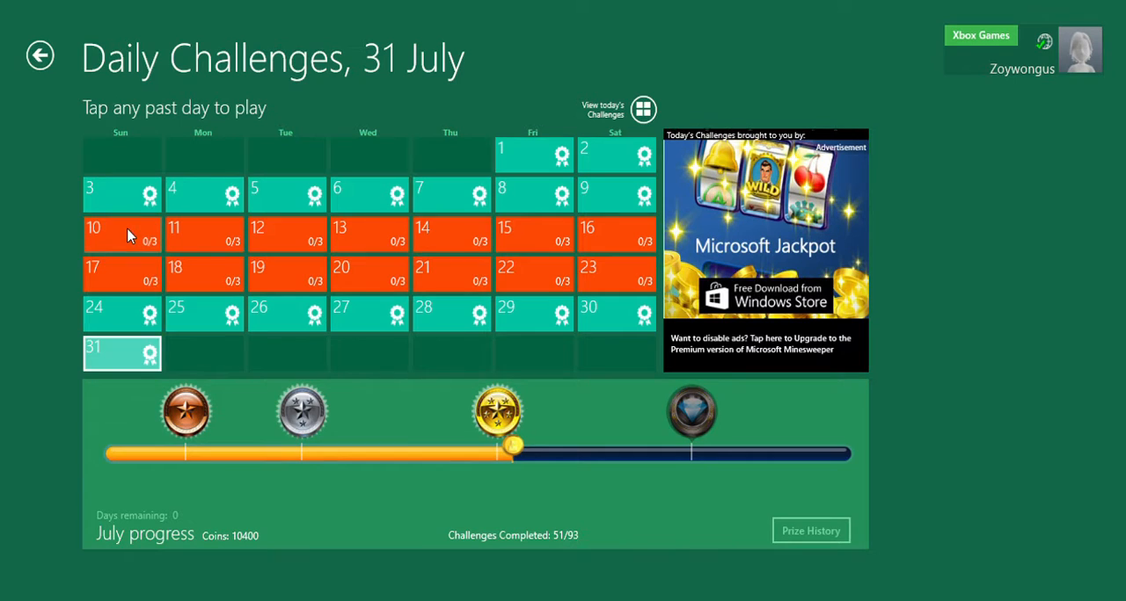
Bring up the day's Flags challenge briefing from the Daily Challenges calendar.
click(122, 234)
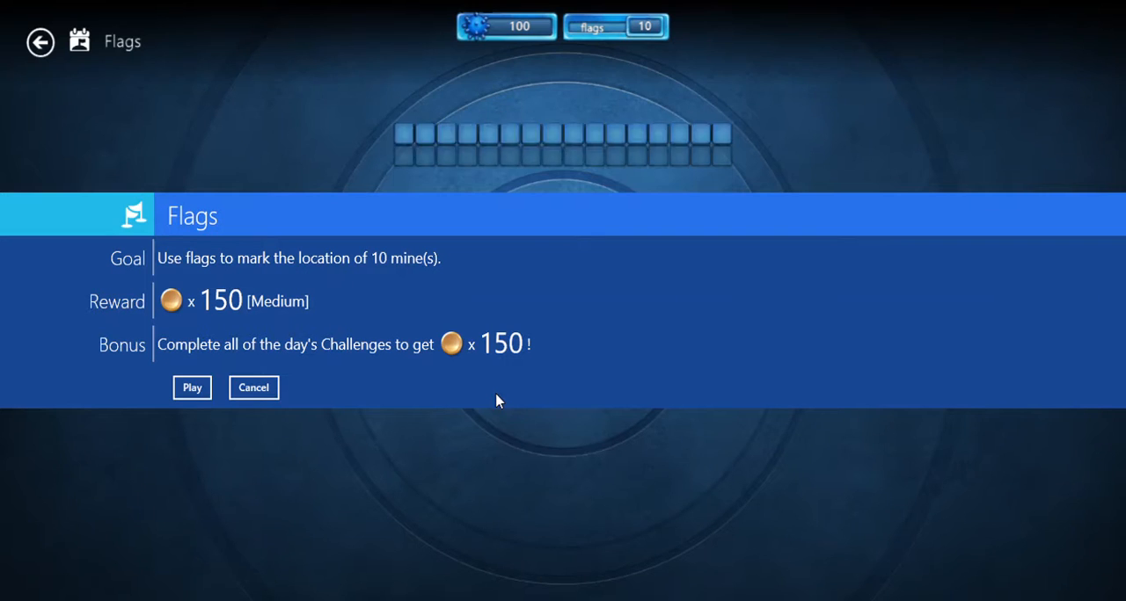
Play the Flags challenge, hit a mine, and retry after Challenge Incomplete.
click(192, 387)
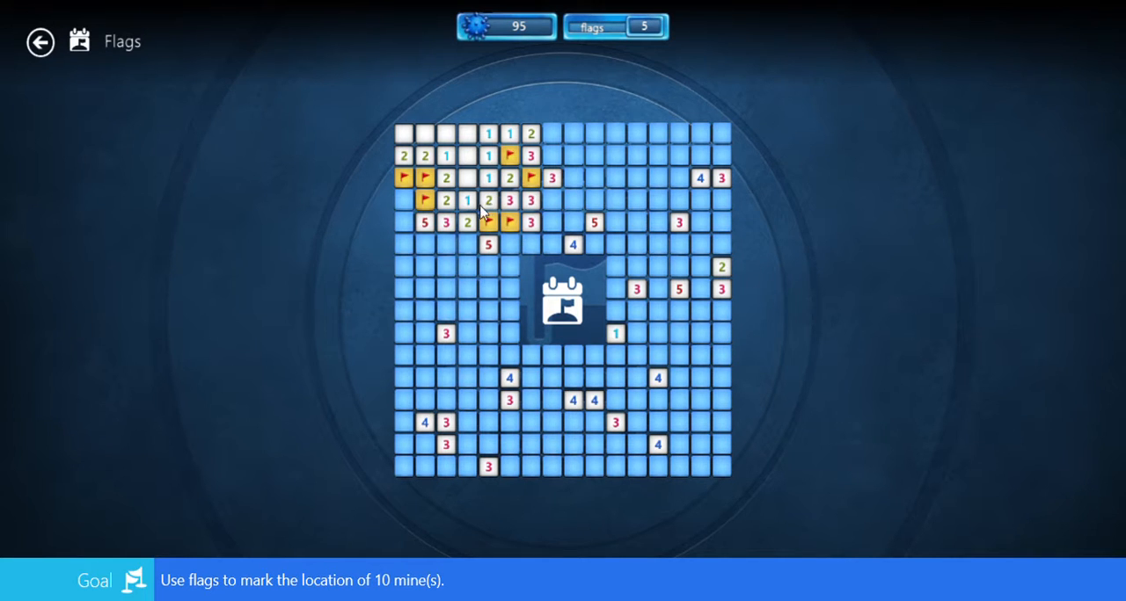
mouse_move(426, 243)
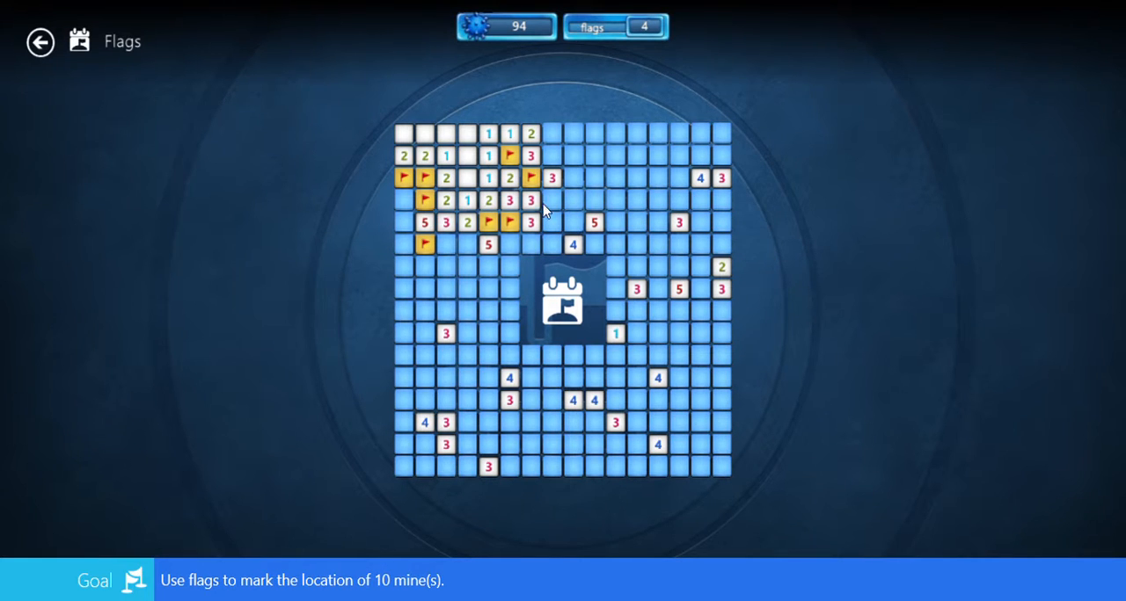
mouse_move(551, 160)
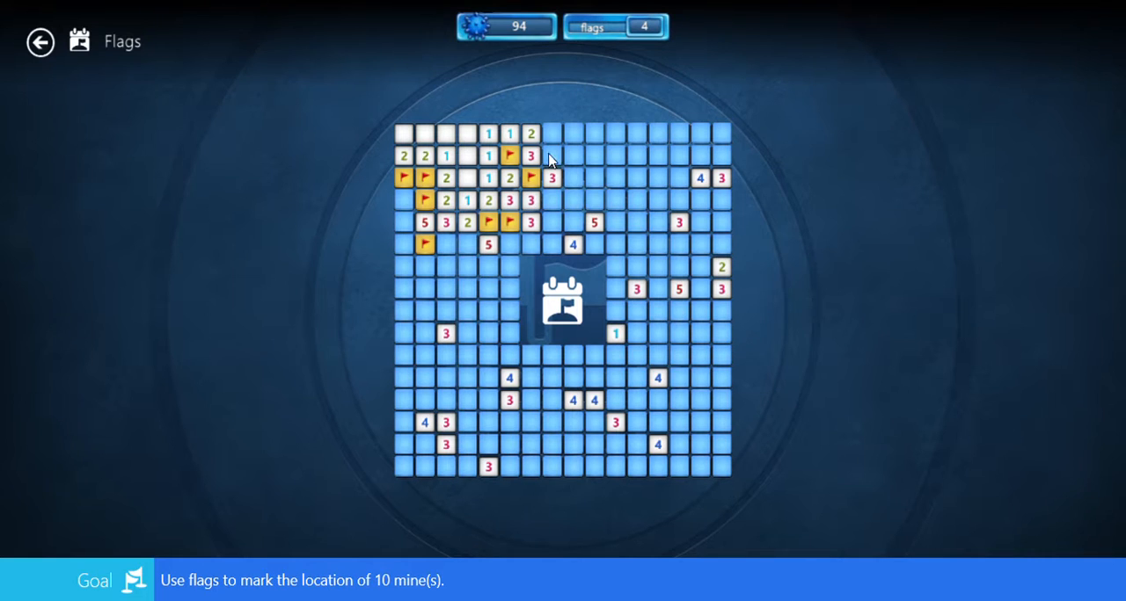
mouse_move(440, 257)
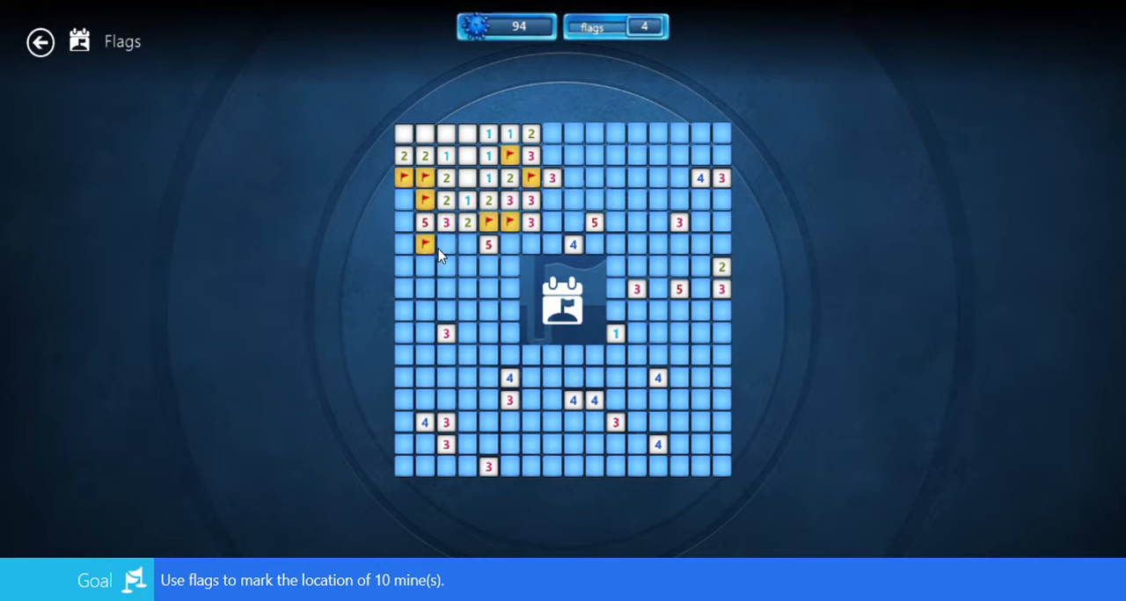
mouse_move(598, 355)
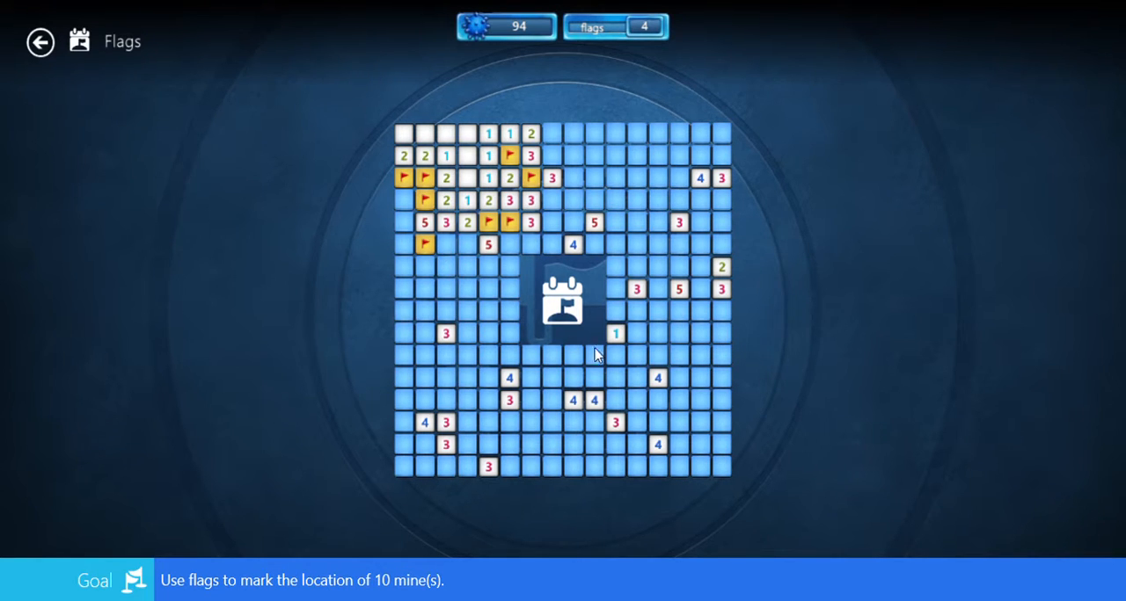
mouse_move(597, 413)
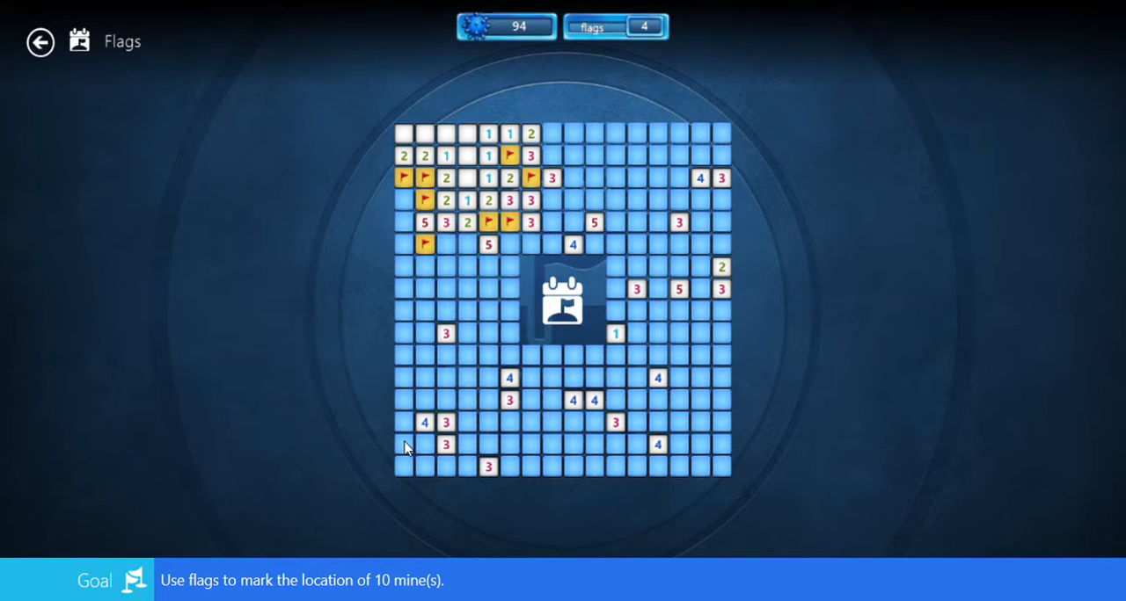
mouse_move(510, 207)
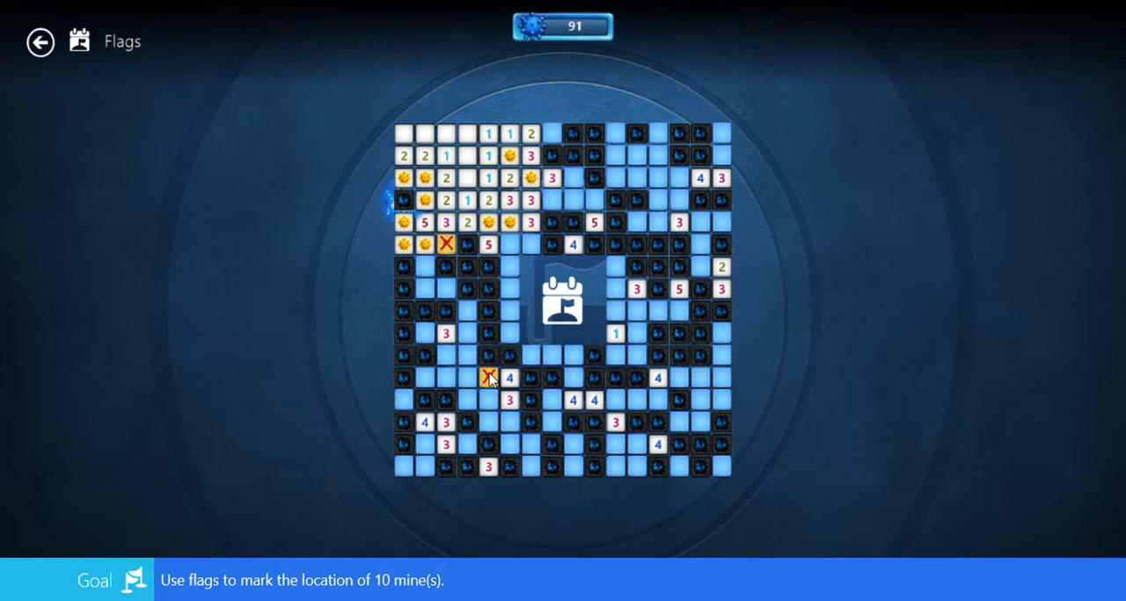
click(489, 376)
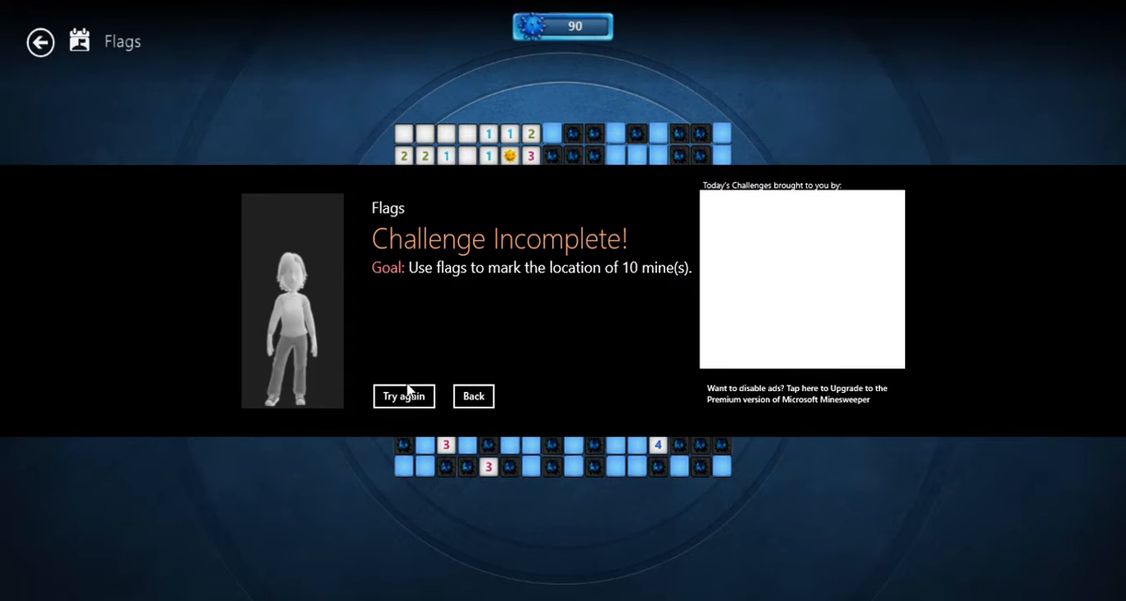
mouse_move(383, 354)
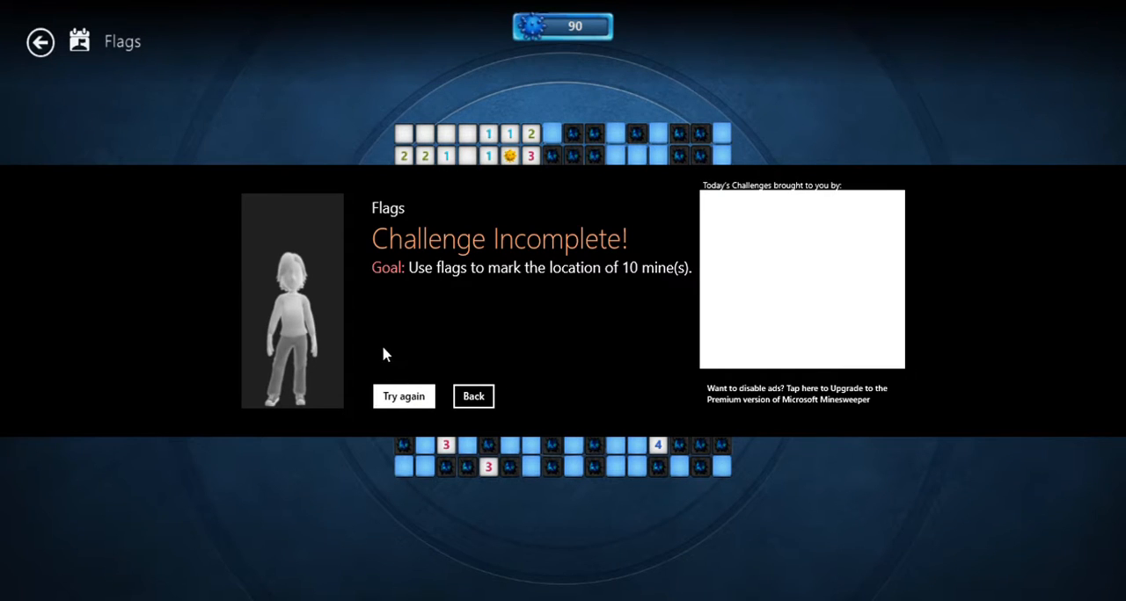
mouse_move(267, 102)
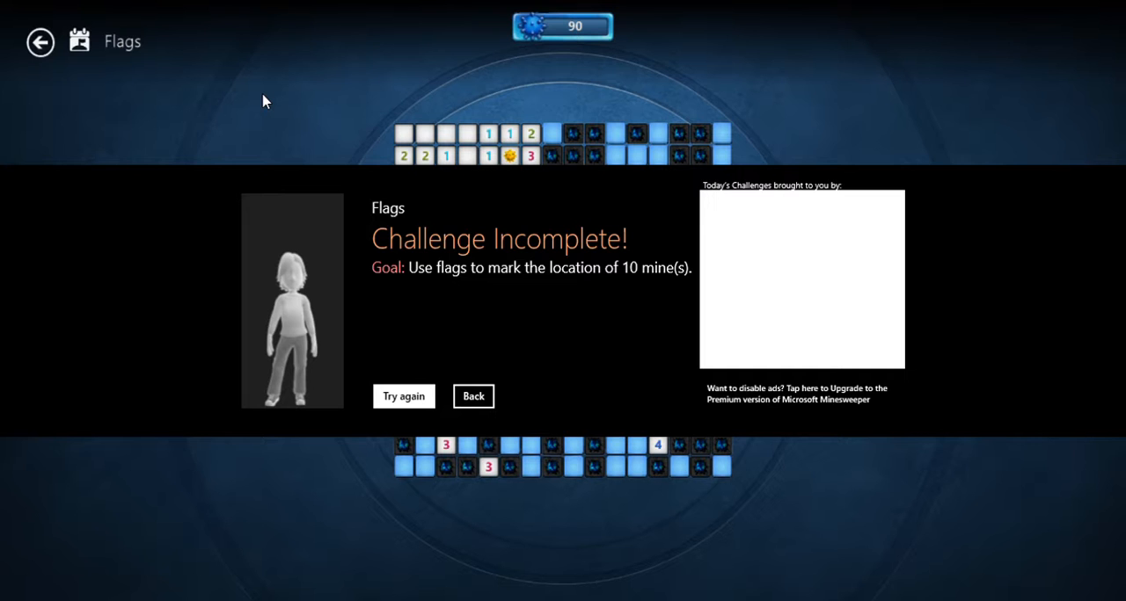
click(403, 396)
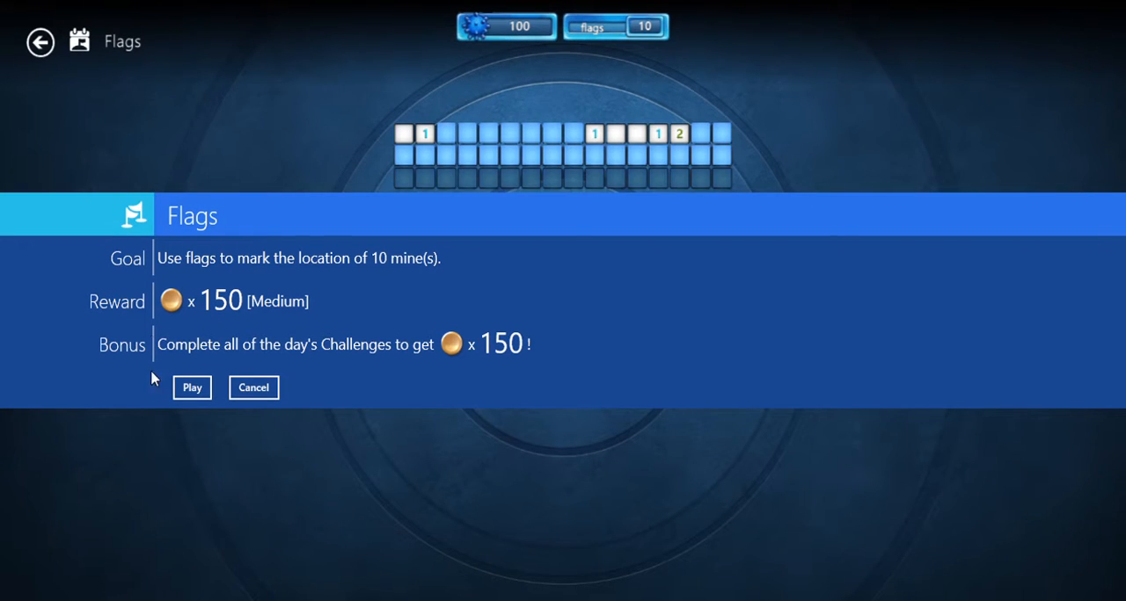
Win the Flags challenge by flagging the mines and collect its 150-coin reward.
click(191, 387)
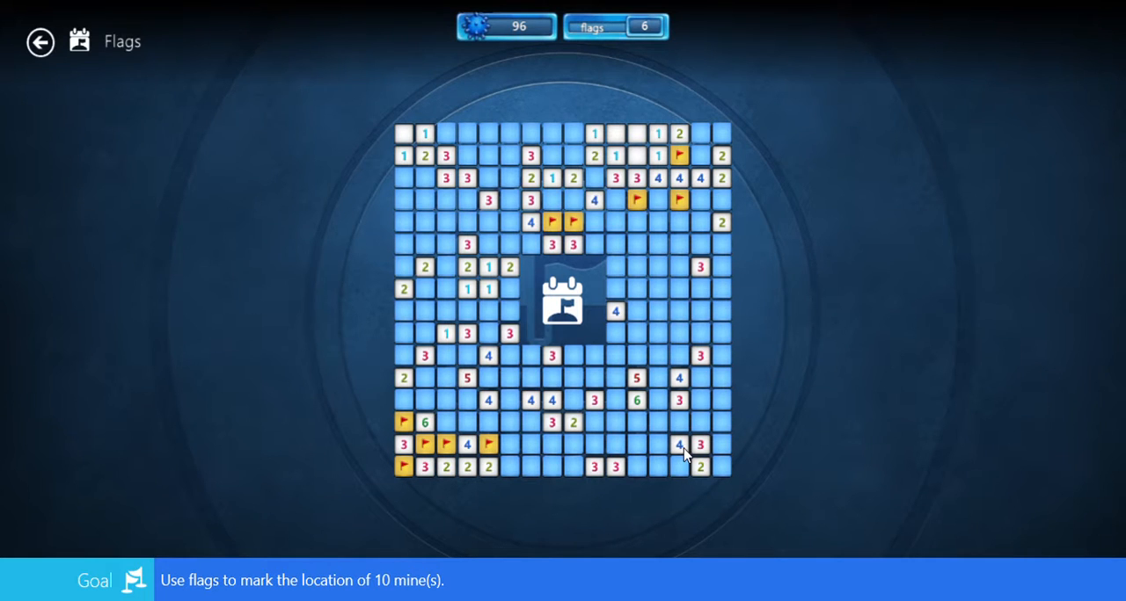
mouse_move(608, 178)
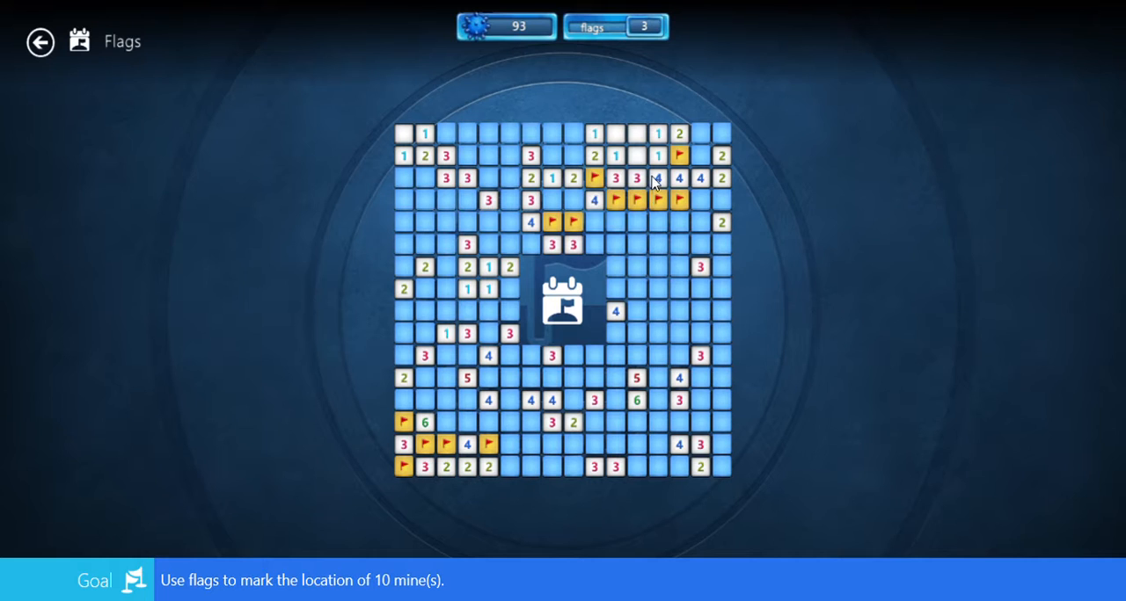
mouse_move(594, 137)
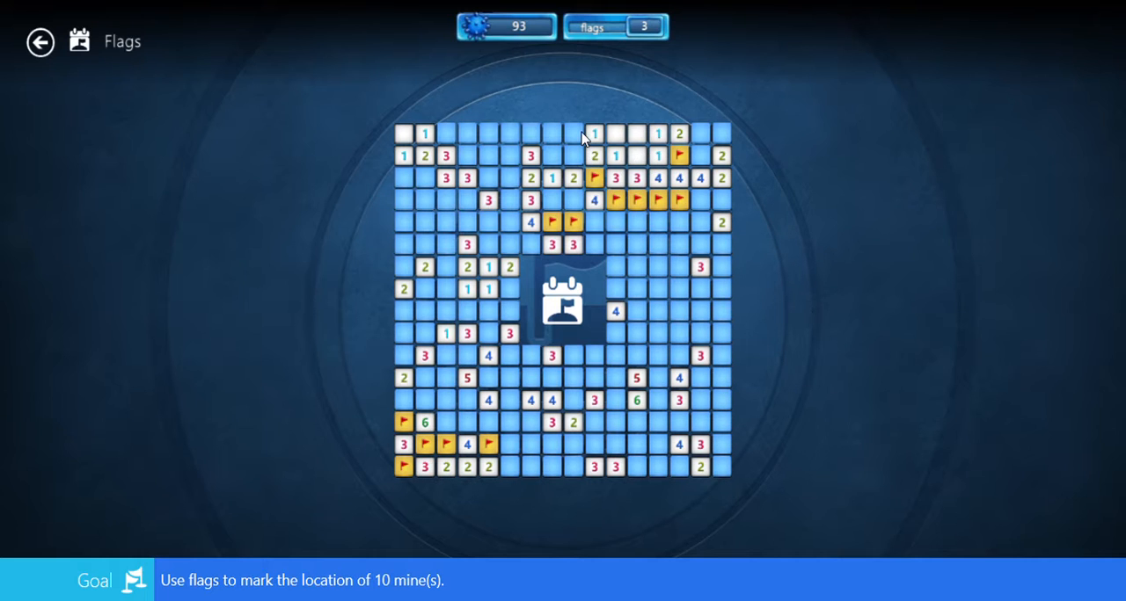
mouse_move(443, 140)
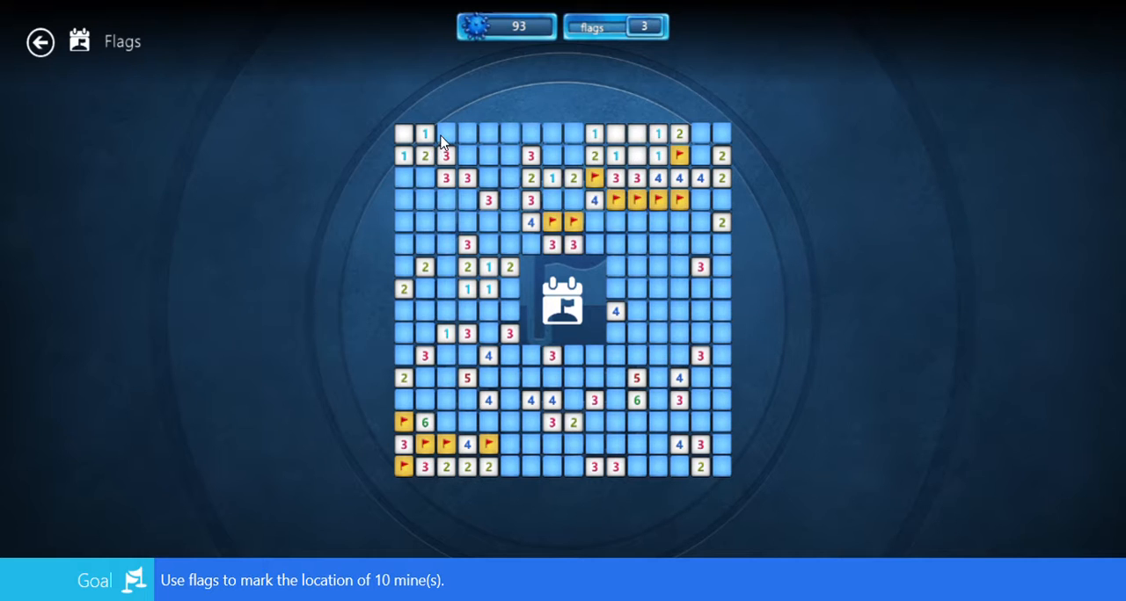
right_click(447, 134)
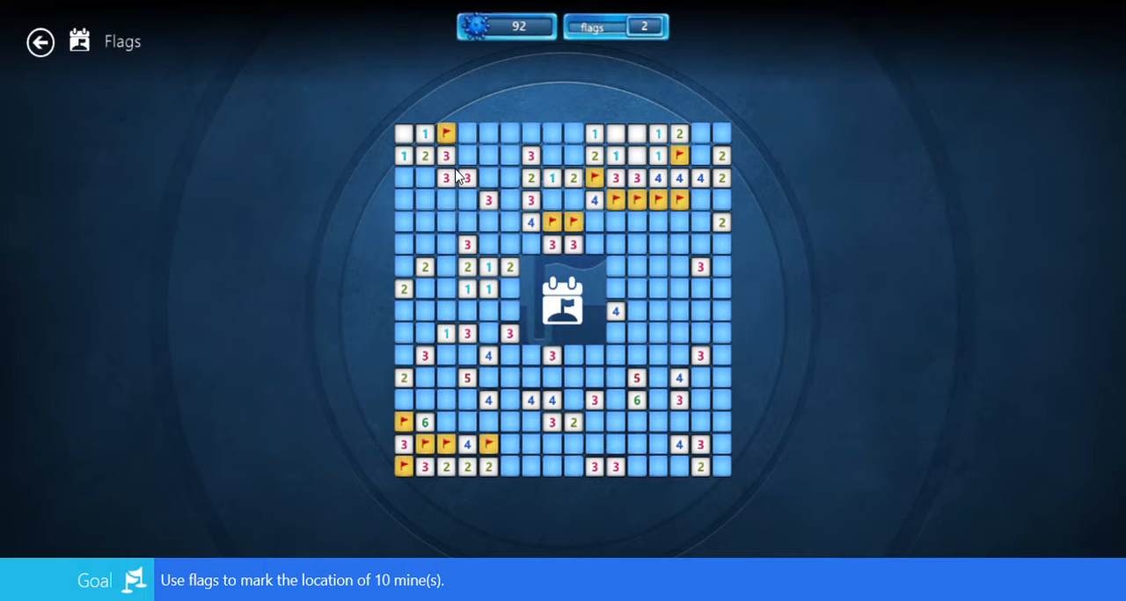
mouse_move(484, 187)
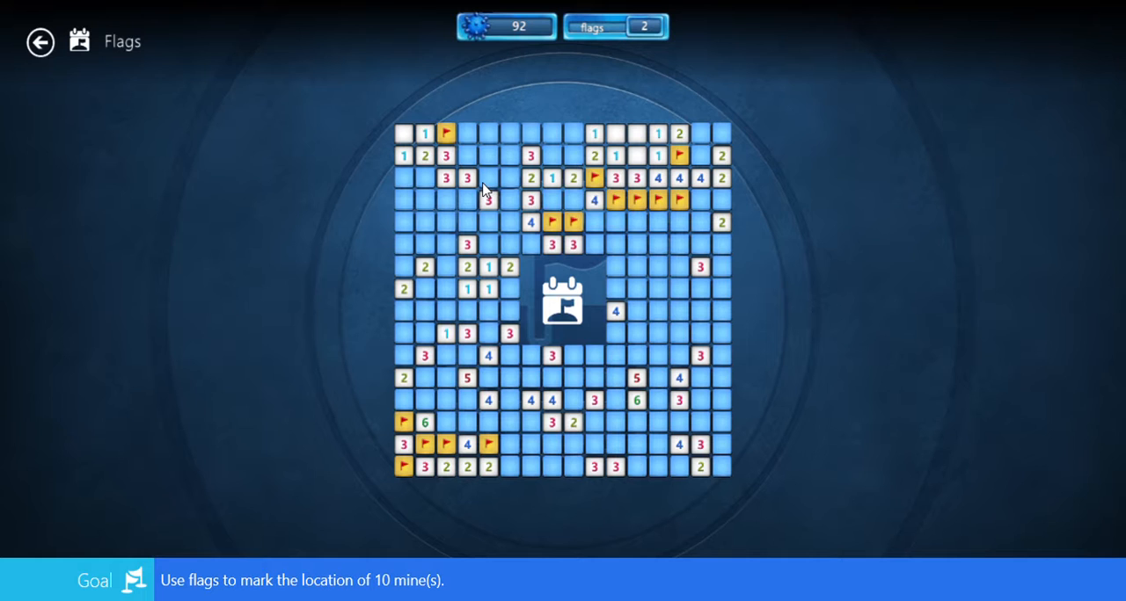
mouse_move(573, 174)
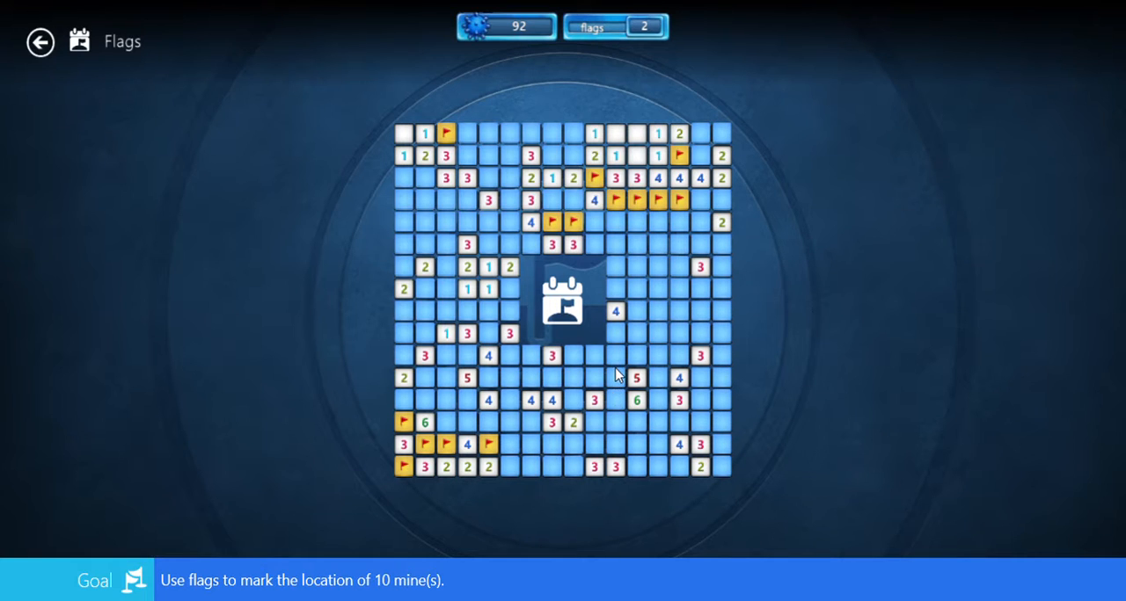
mouse_move(619, 401)
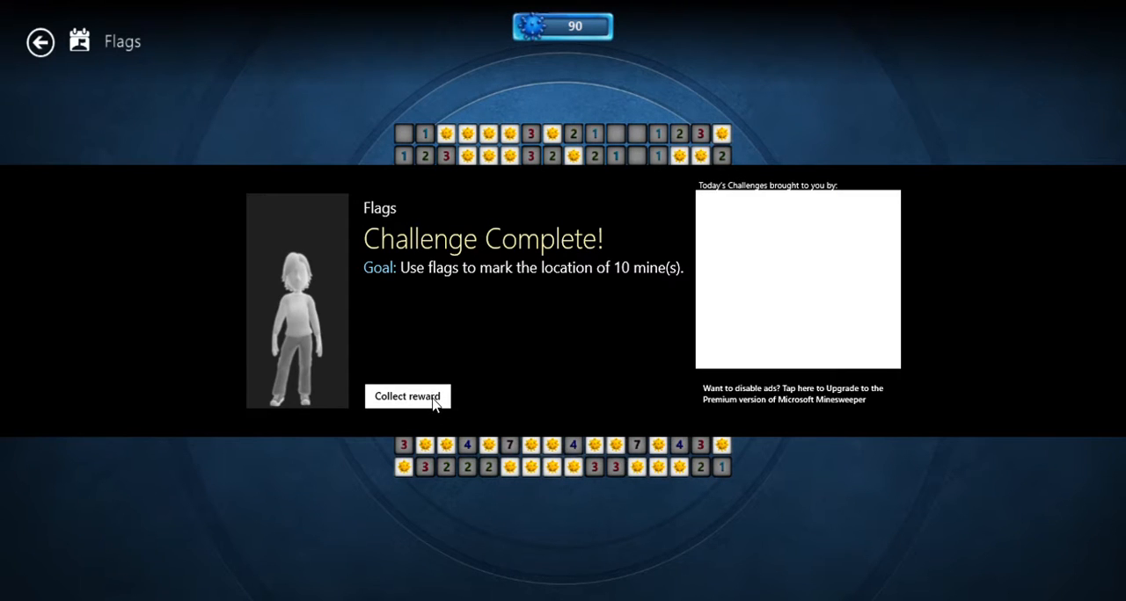
click(408, 397)
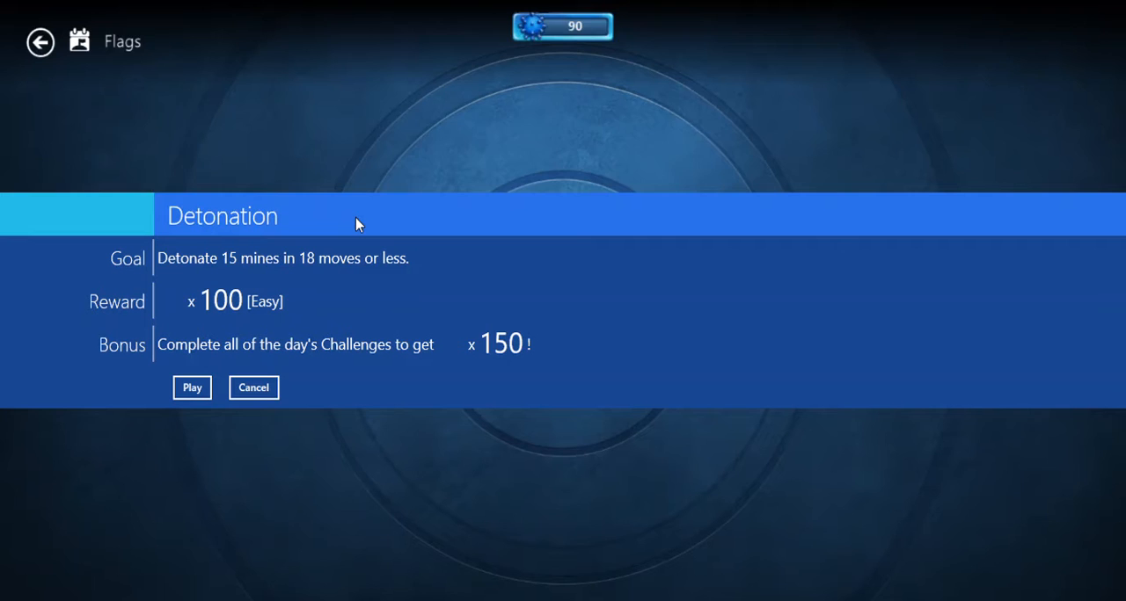
Start Detonation and set off mines around the central and lower numbers.
click(192, 387)
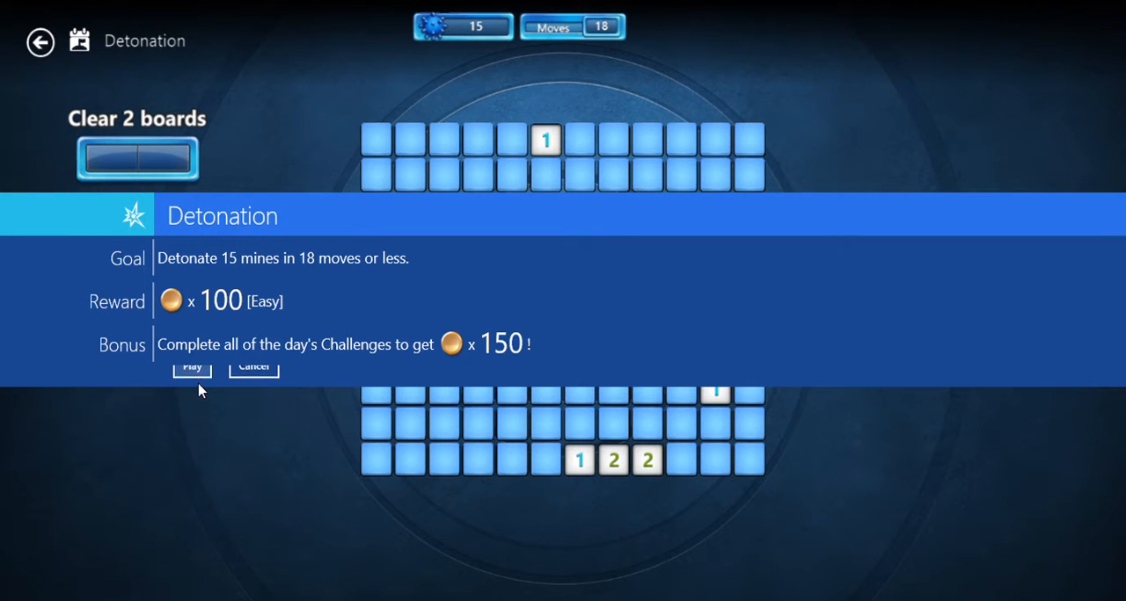
click(190, 365)
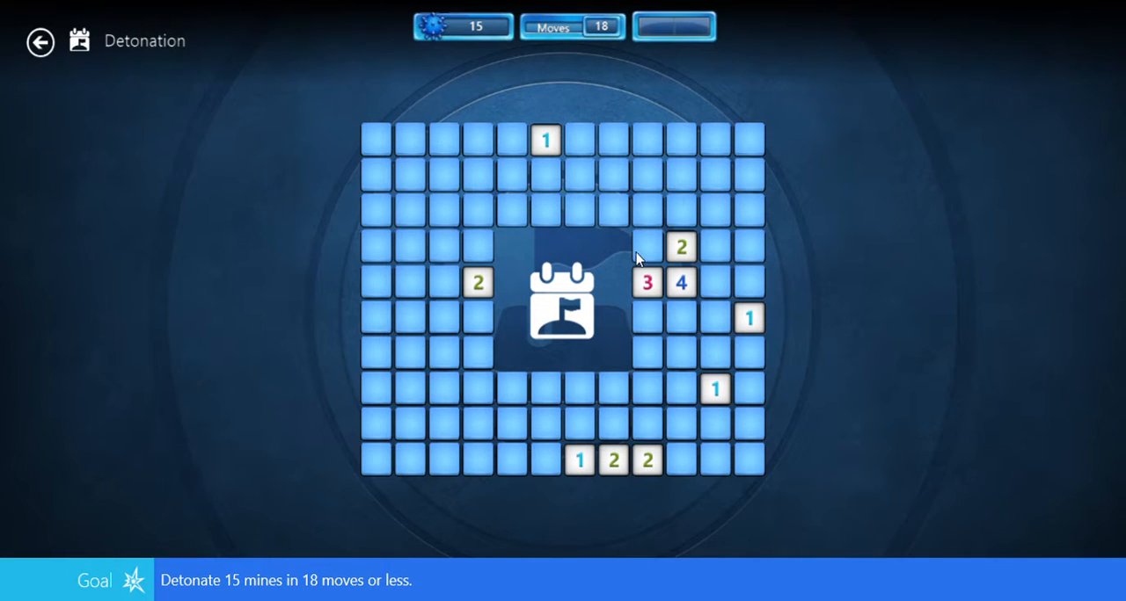
click(654, 246)
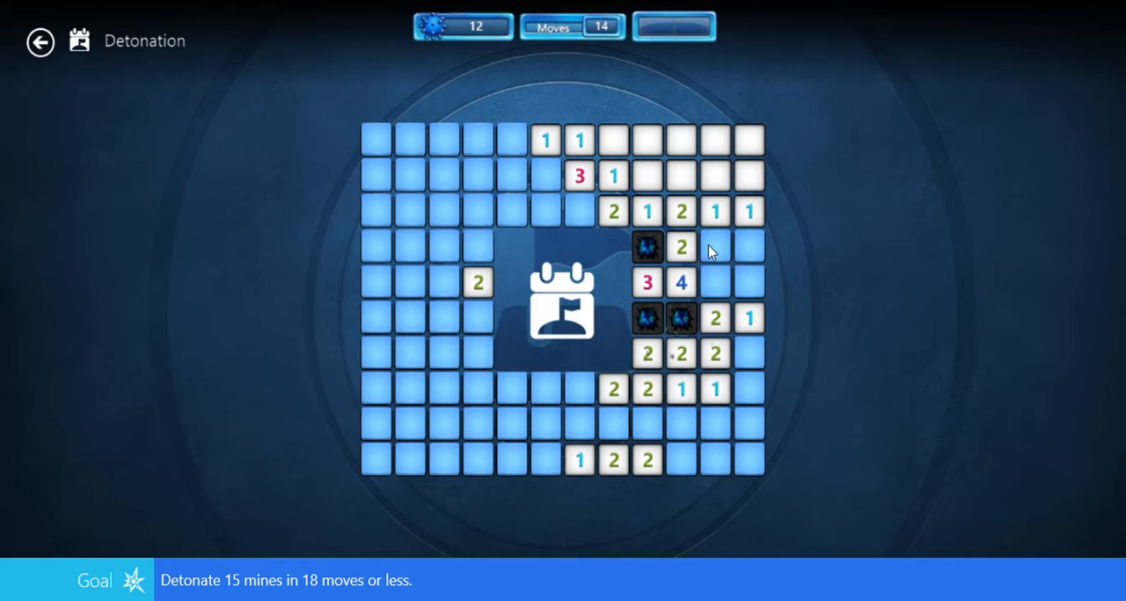
click(747, 352)
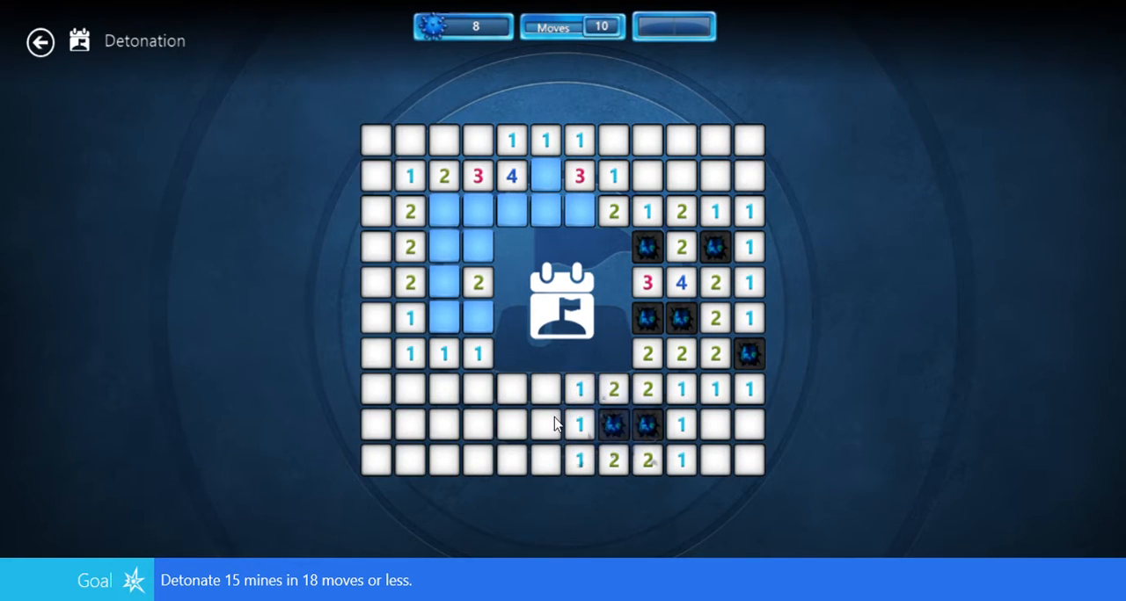
click(460, 318)
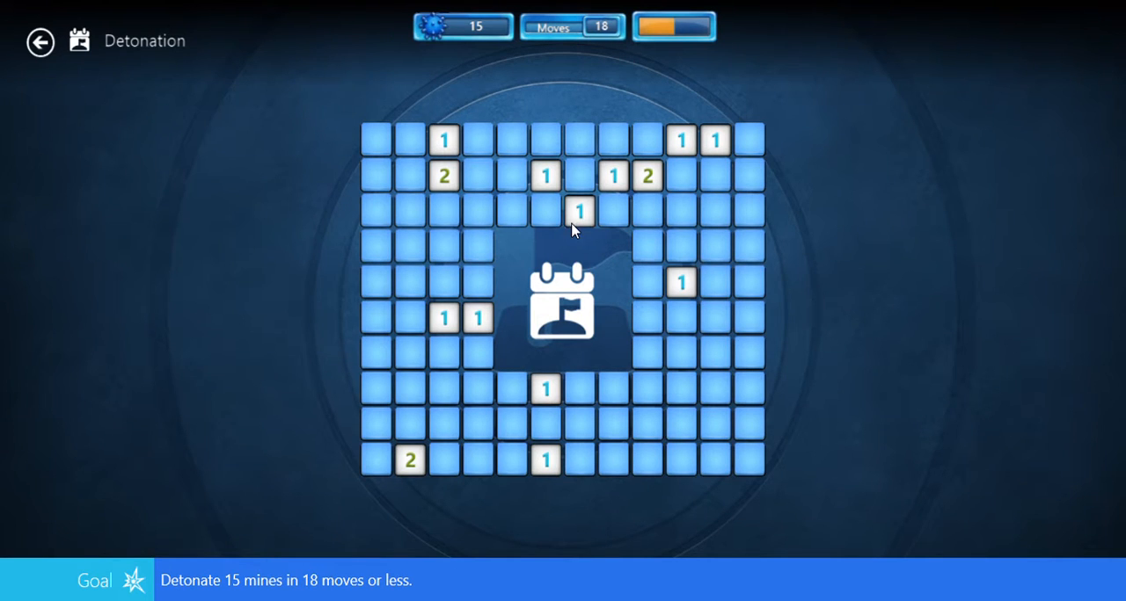
mouse_move(612, 185)
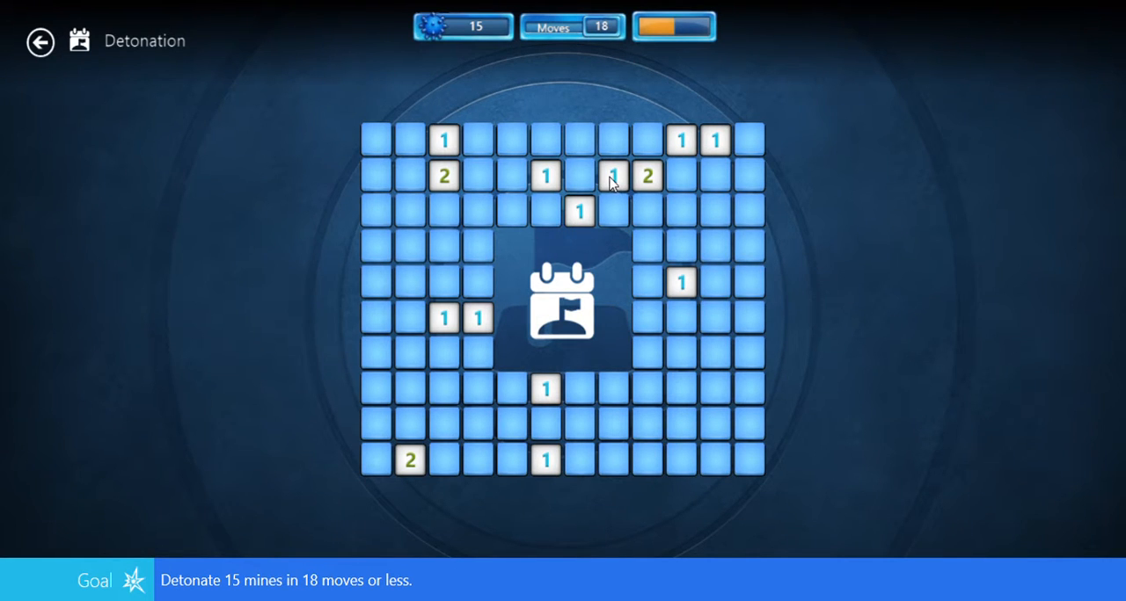
mouse_move(665, 192)
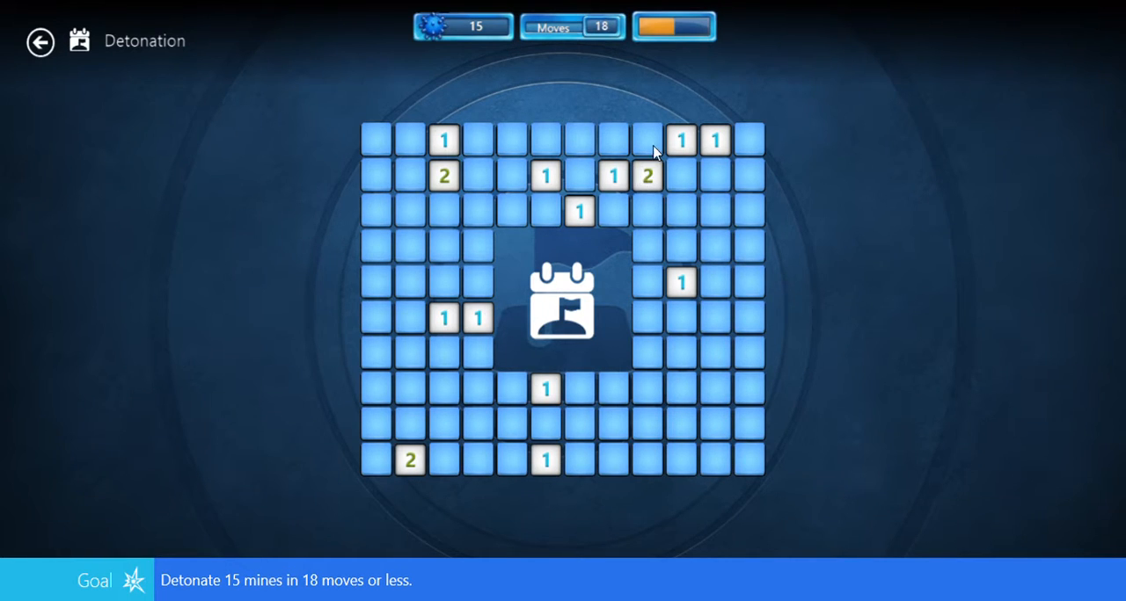
Uncover top-row tiles and detonate the last mine for Challenge Complete with 15 mines.
click(647, 141)
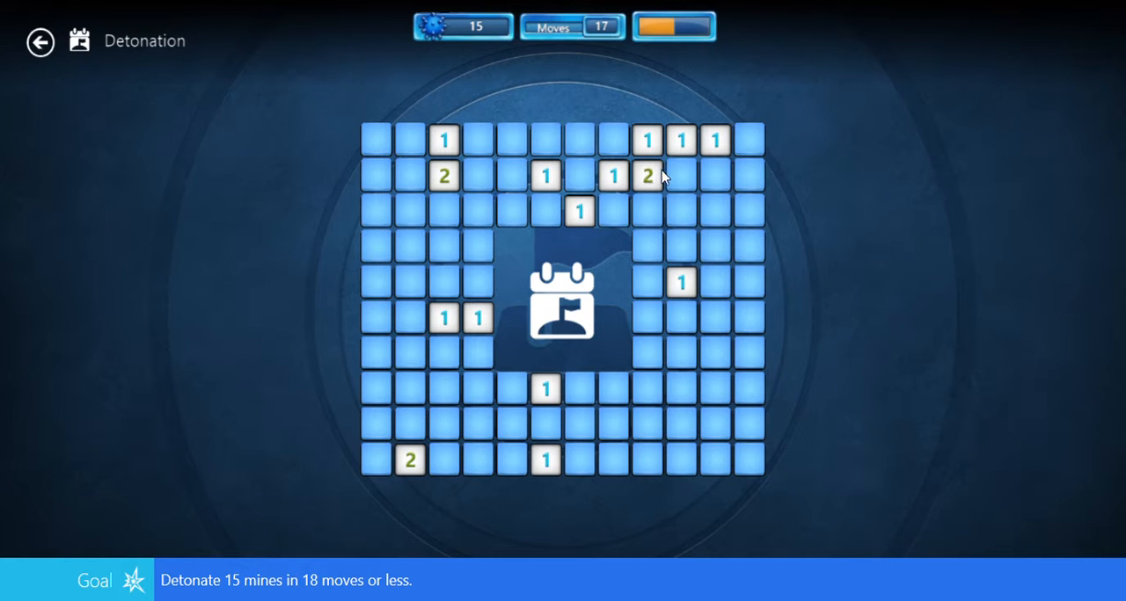
click(602, 209)
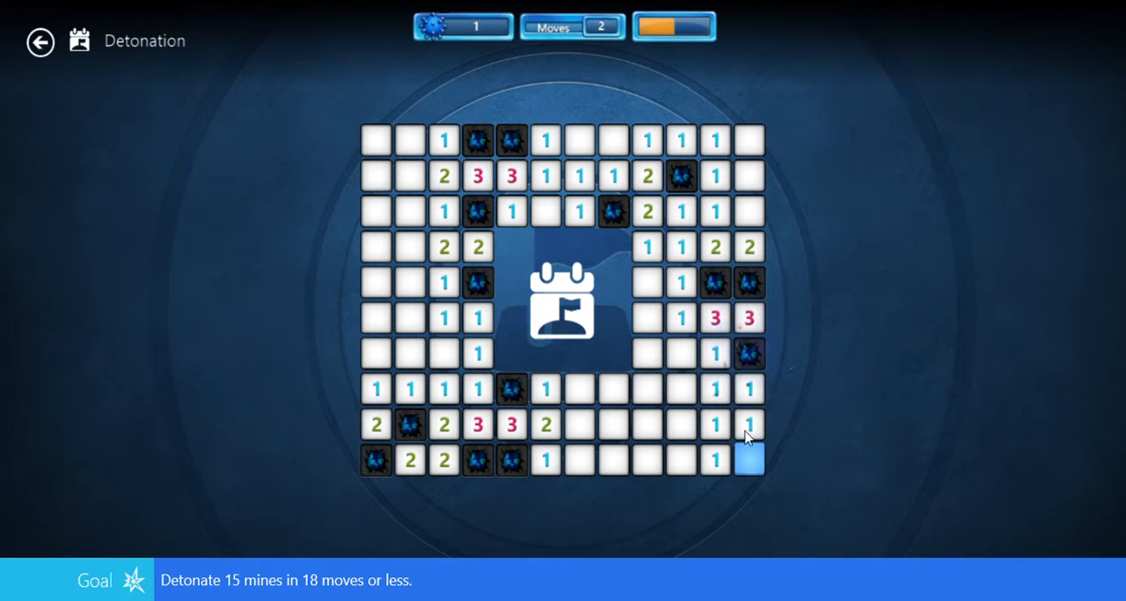
click(749, 457)
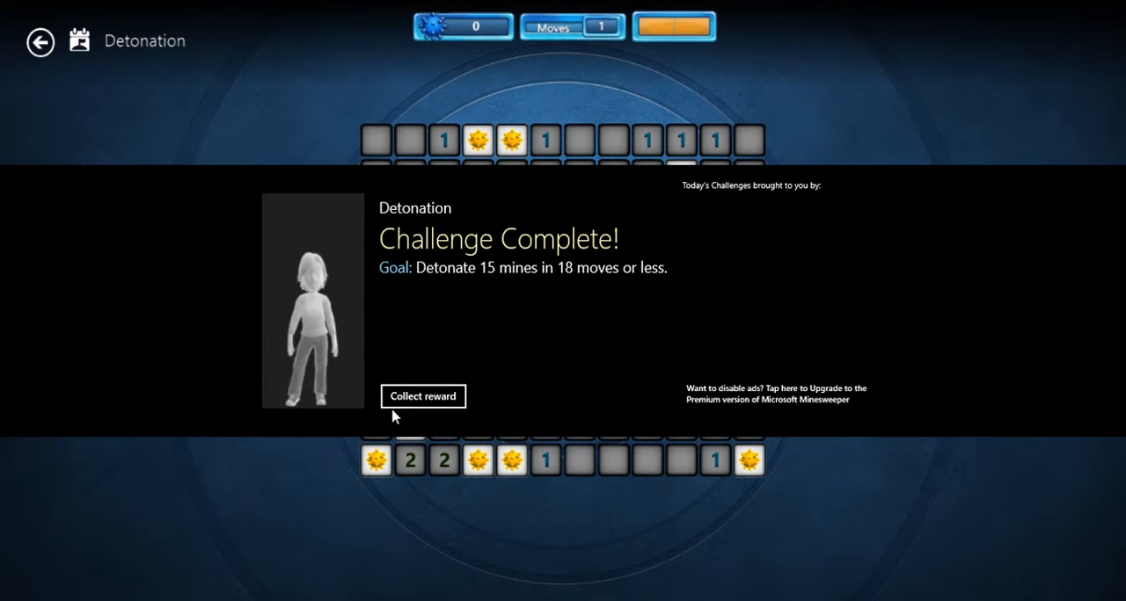
Collect the Detonation reward, bringing up the Classic expert challenge briefing.
click(422, 397)
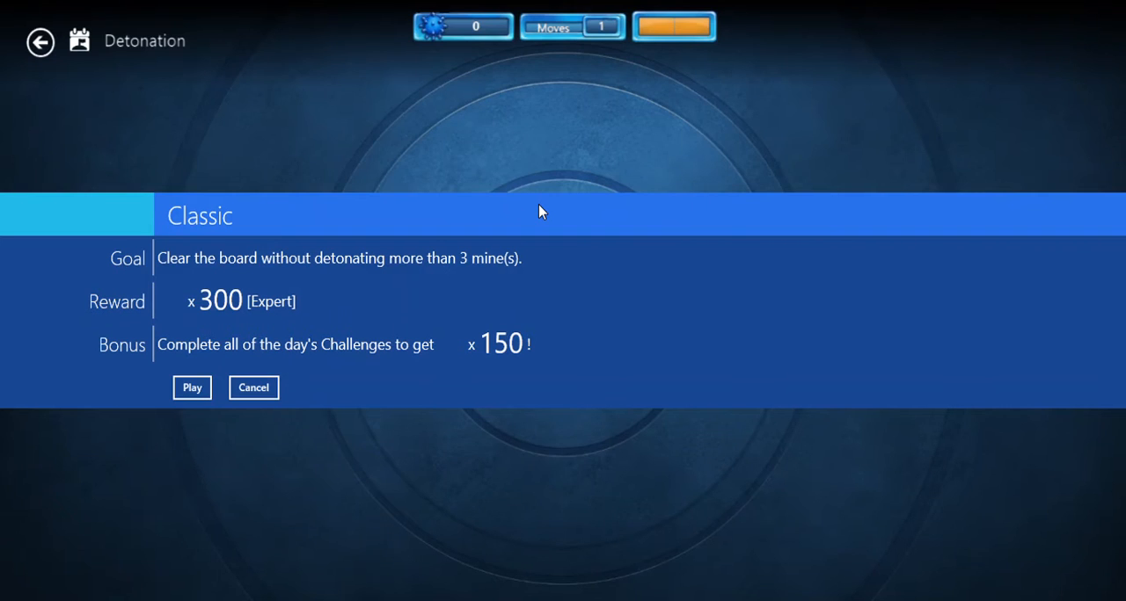
Start the Classic expert board and reveal a first safe tile in the centre.
click(192, 387)
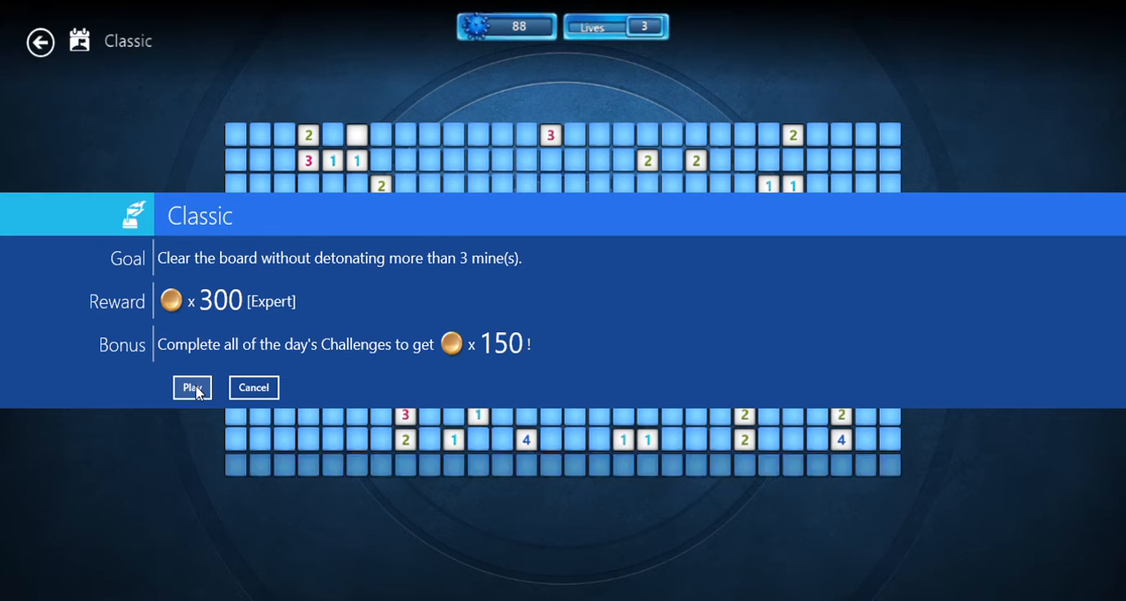
click(189, 387)
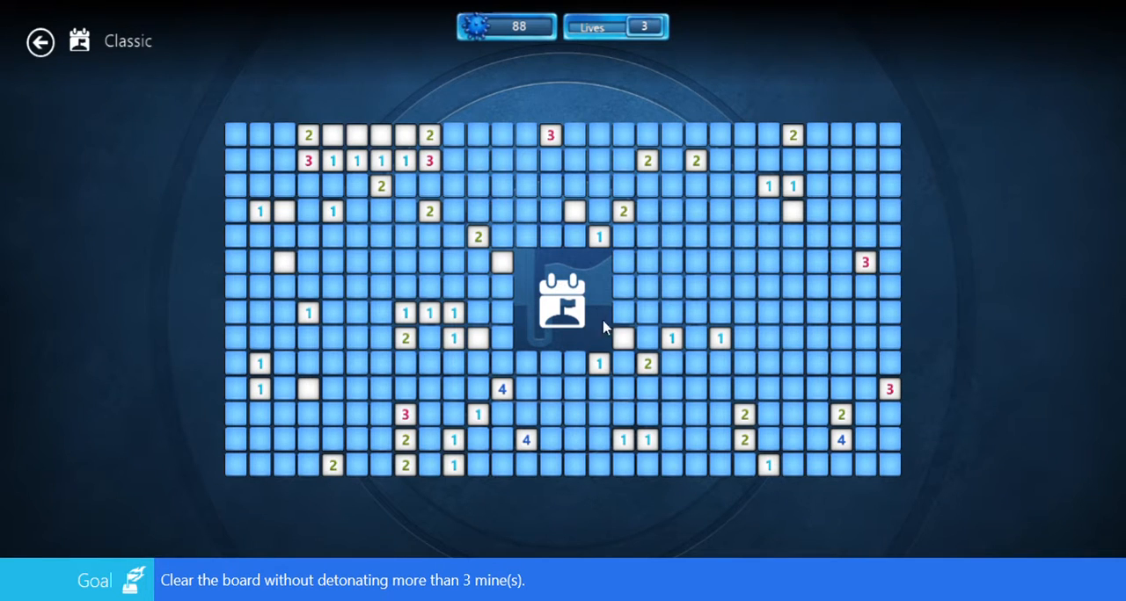
click(552, 211)
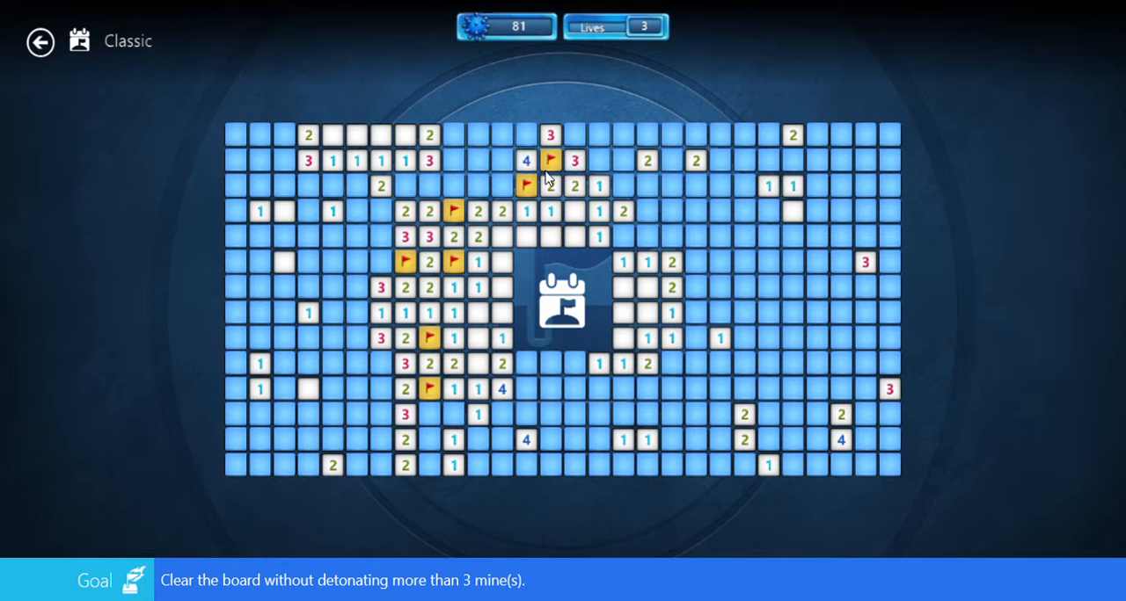
Flag four mines and uncover safe tiles across the upper-middle and centre areas.
right_click(606, 160)
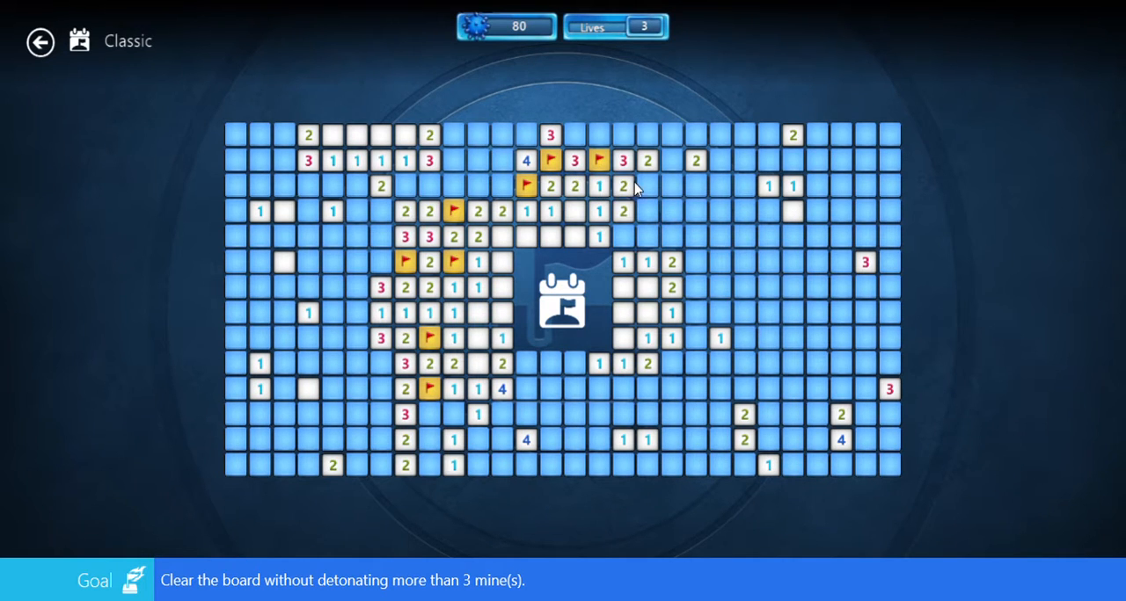
right_click(619, 236)
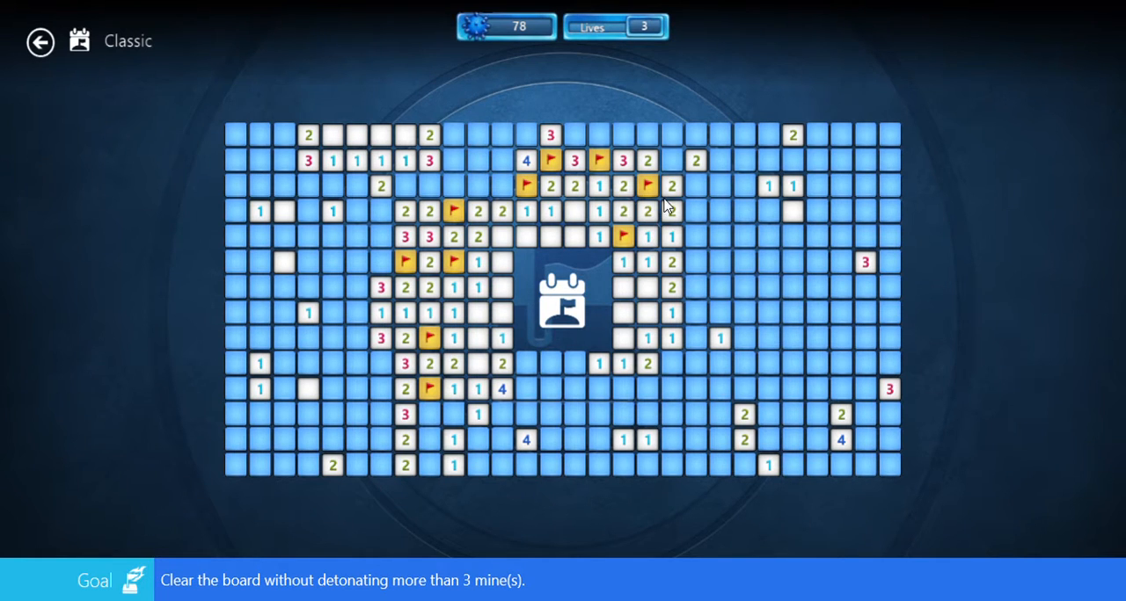
click(817, 186)
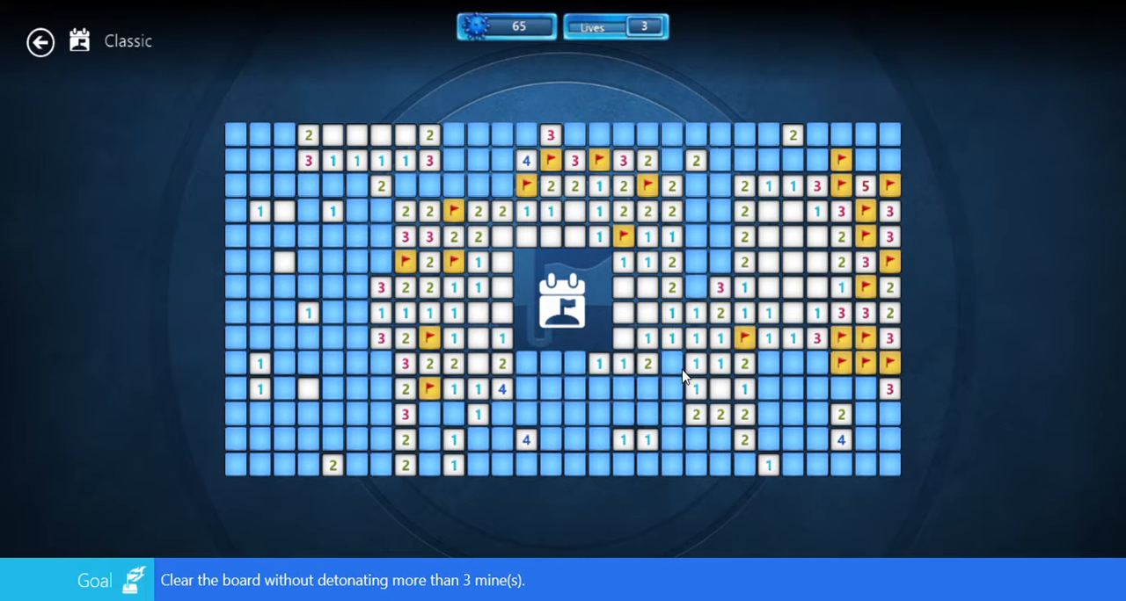
right_click(674, 356)
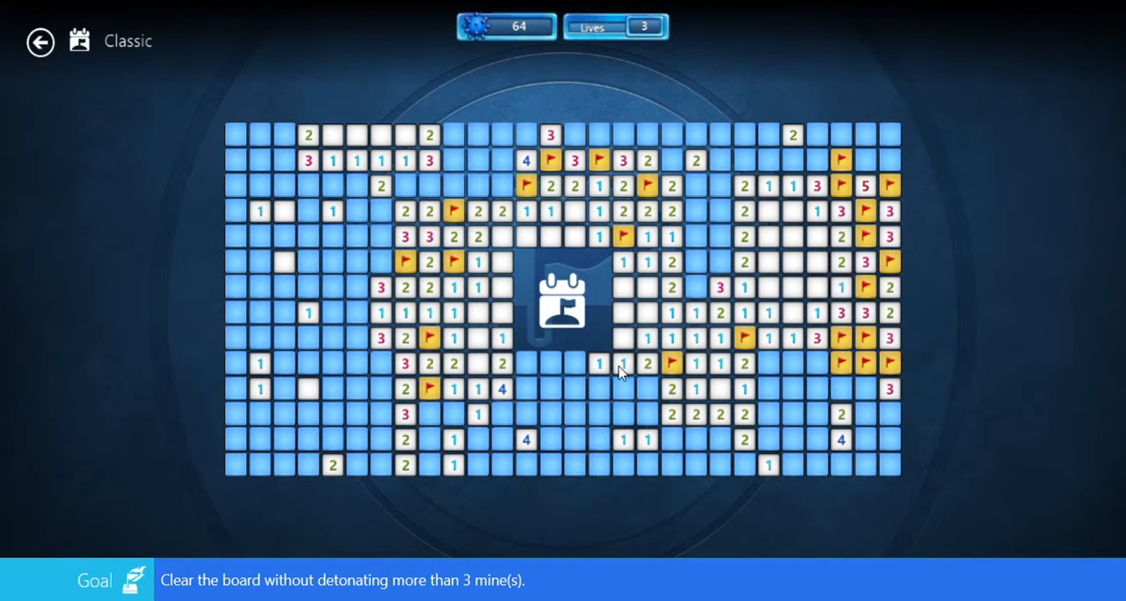
right_click(693, 285)
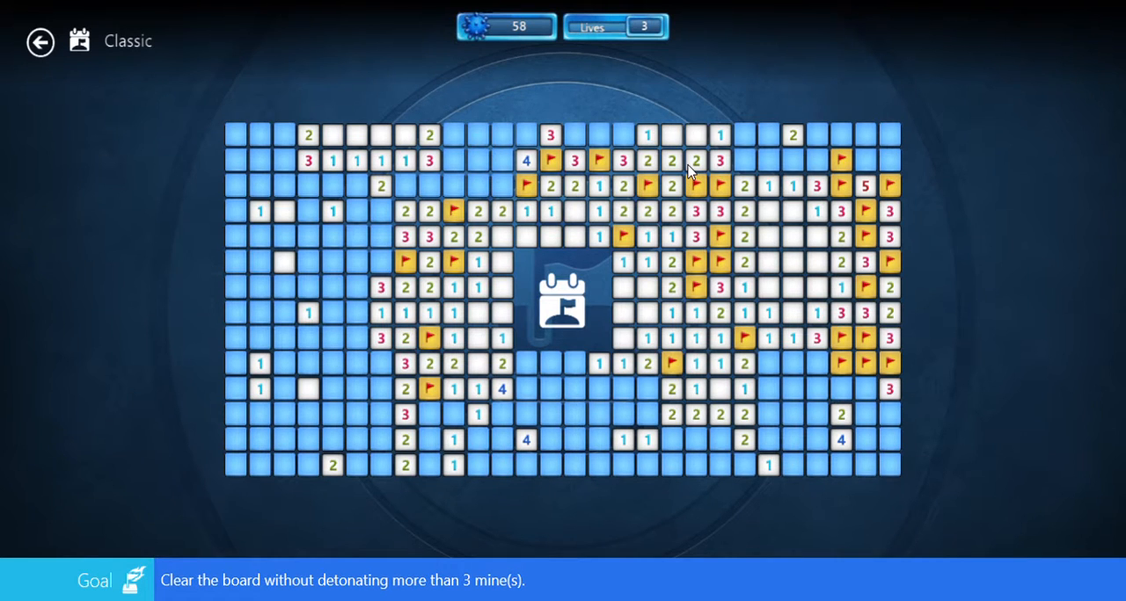
mouse_move(816, 173)
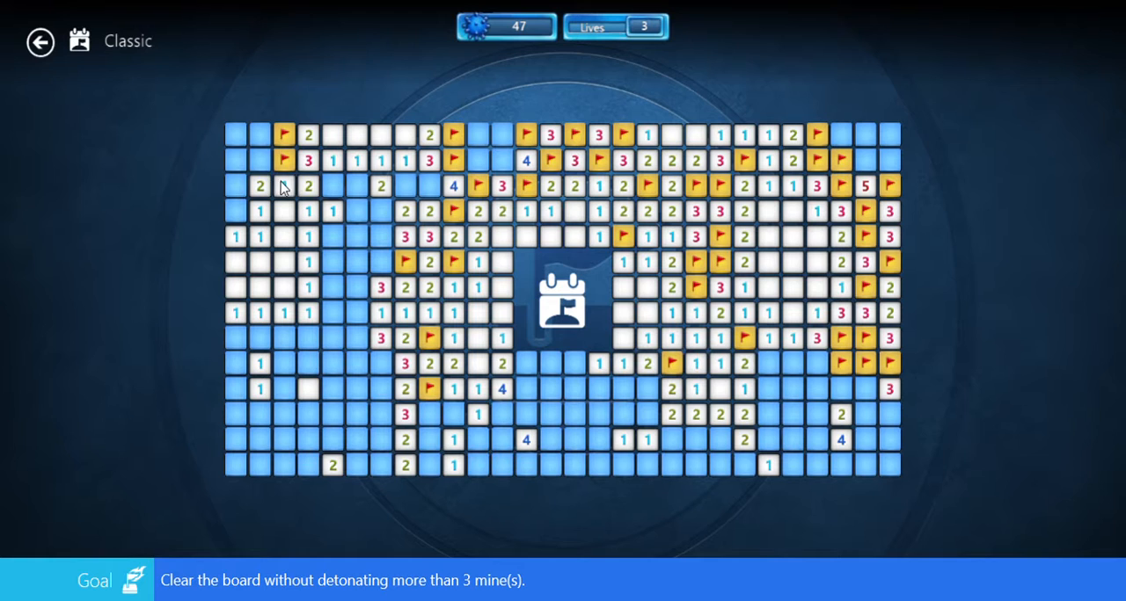
Uncover the safe tiles of the upper-left region, losing one life along the way.
click(236, 211)
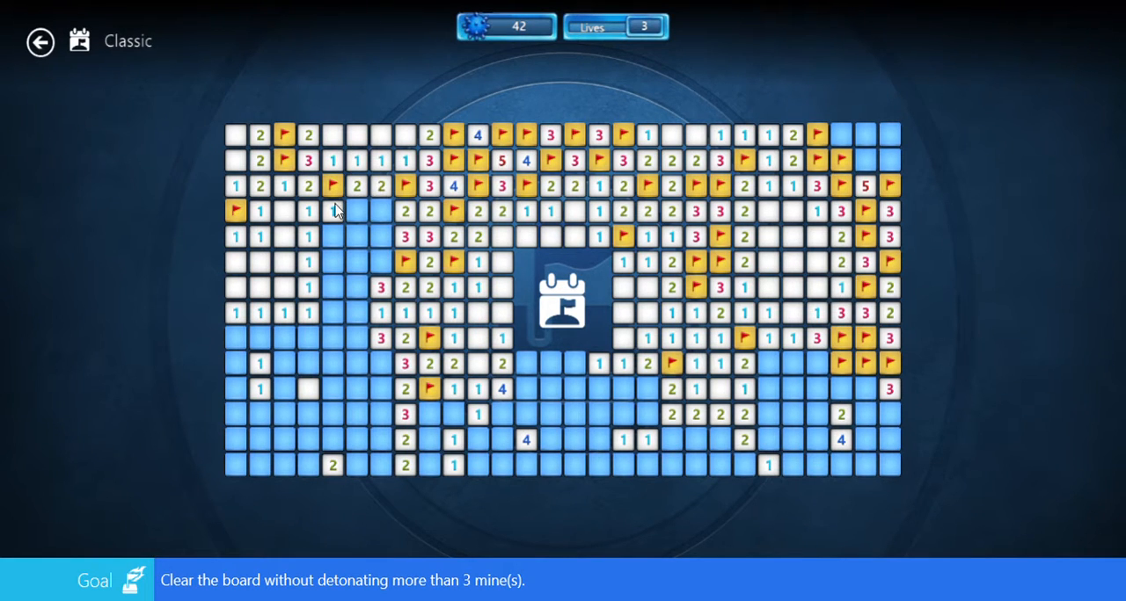
click(357, 211)
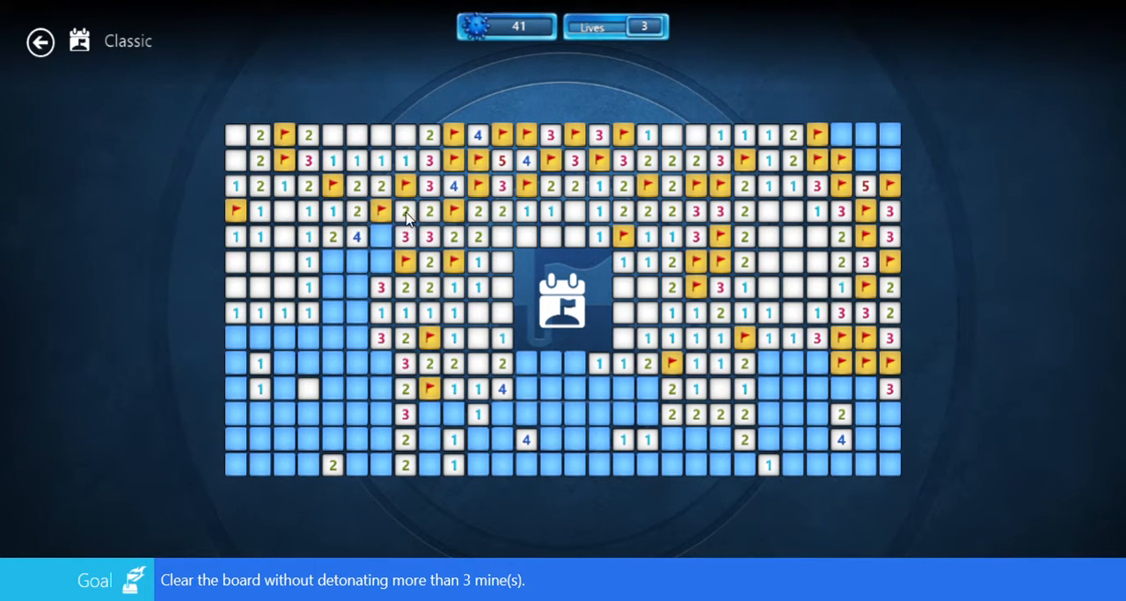
click(369, 235)
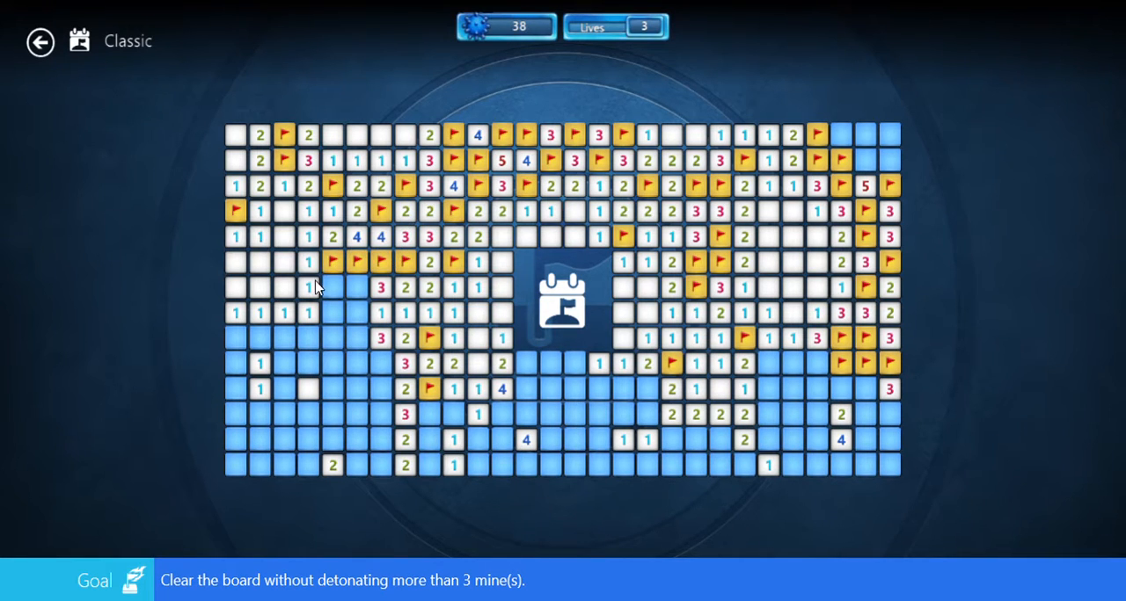
click(355, 289)
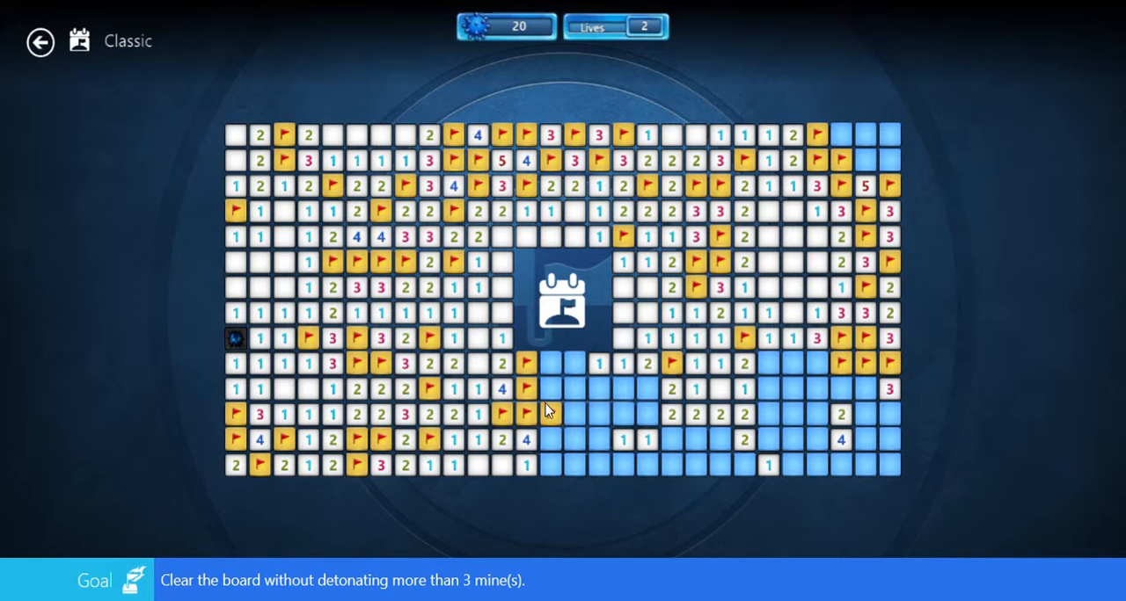
mouse_move(653, 380)
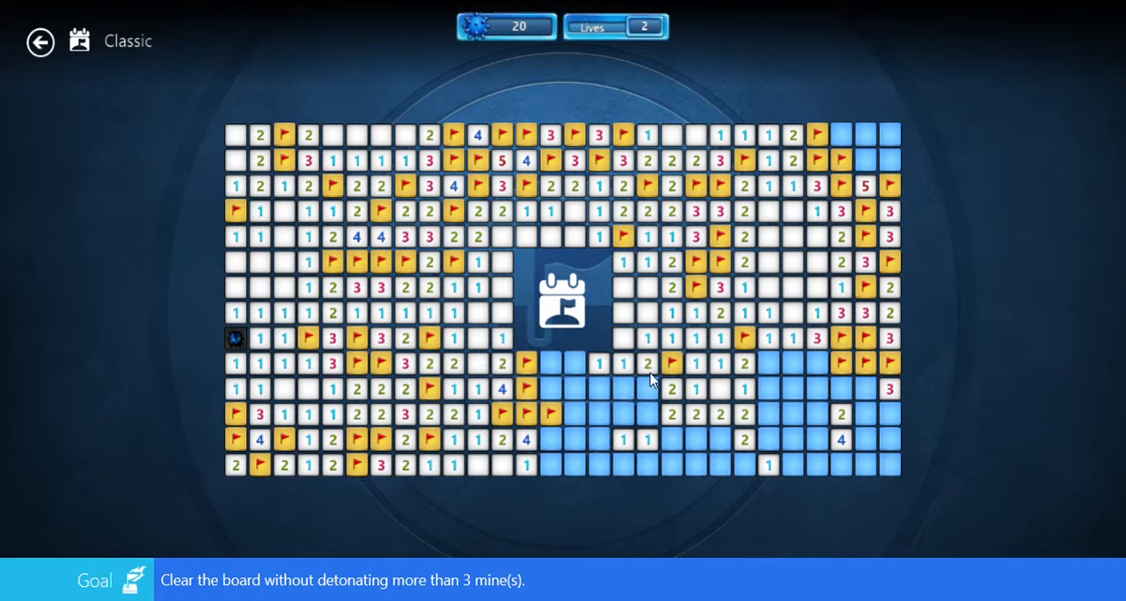
mouse_move(770, 341)
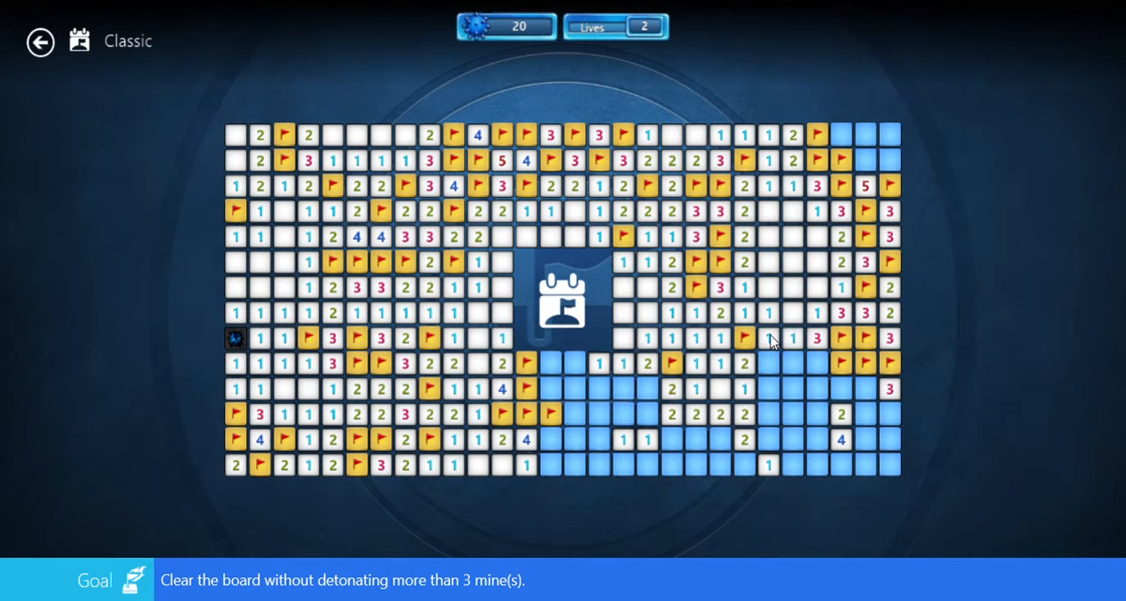
Uncover lower-middle and bottom-right tiles and flag a bottom-right mine, leaving 15 mines.
click(791, 366)
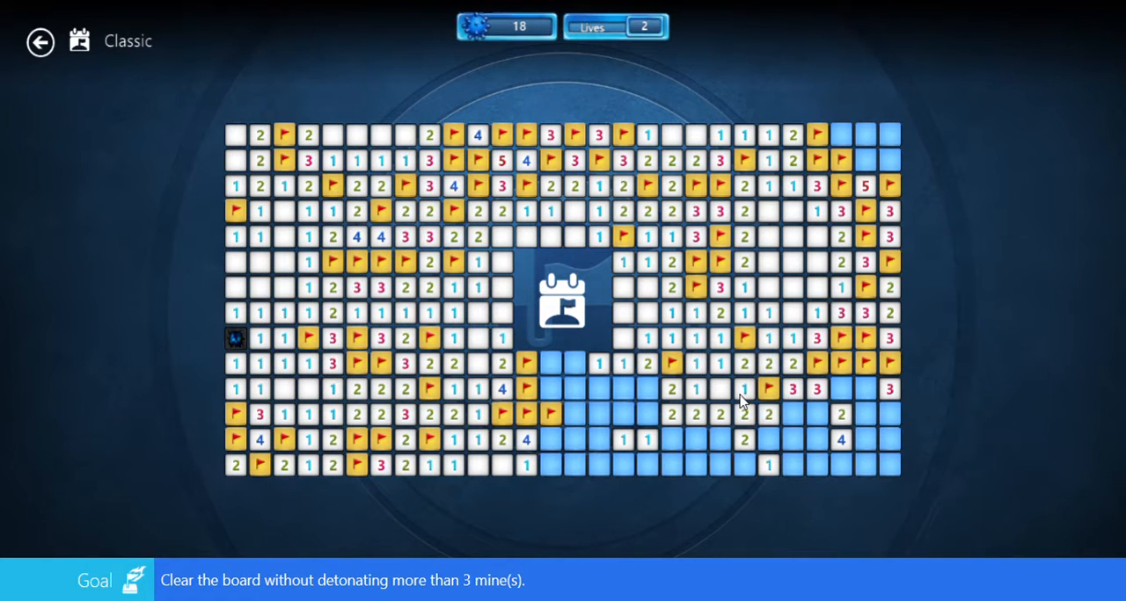
mouse_move(800, 413)
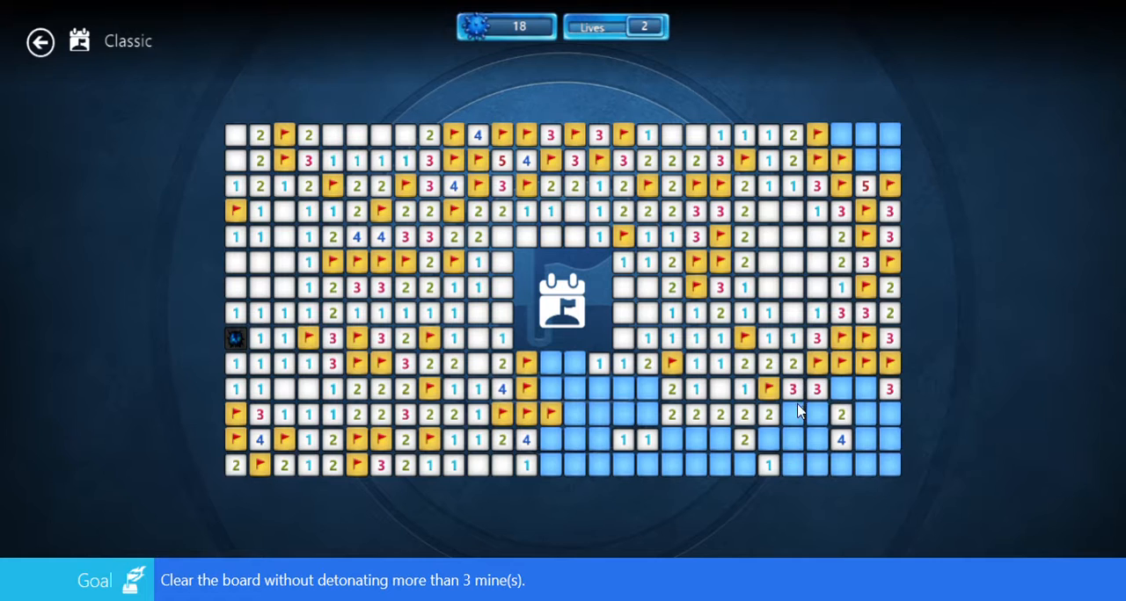
click(841, 392)
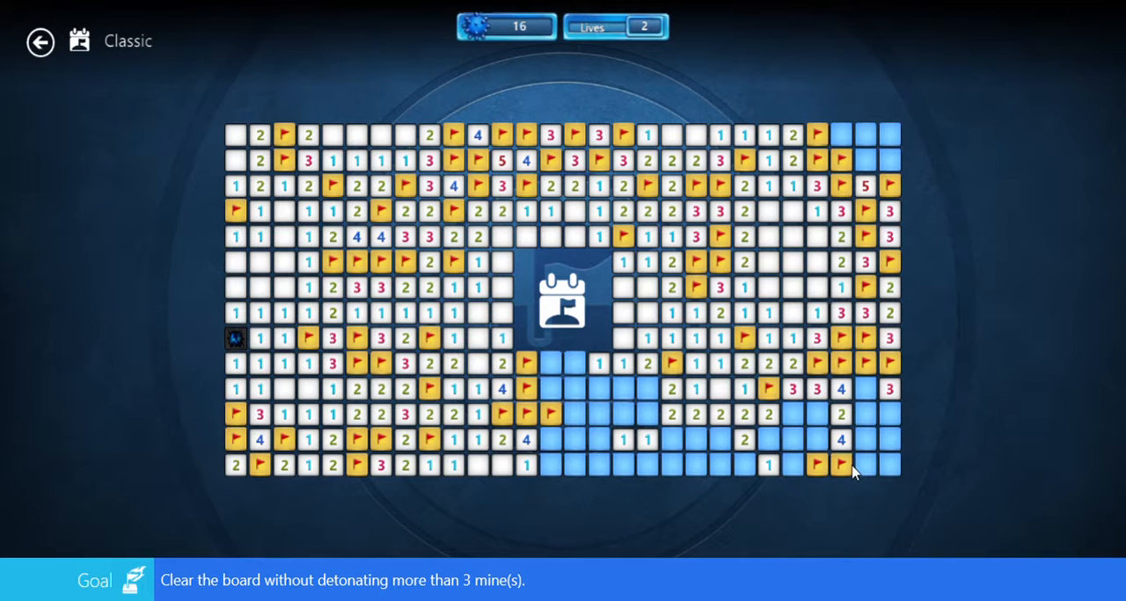
right_click(840, 482)
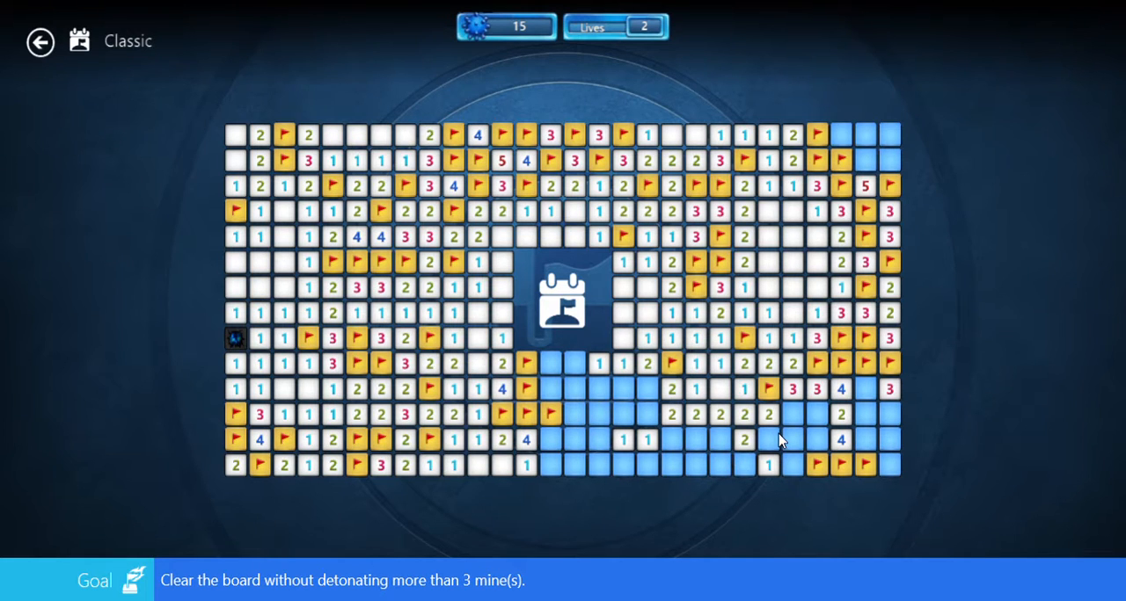
mouse_move(689, 422)
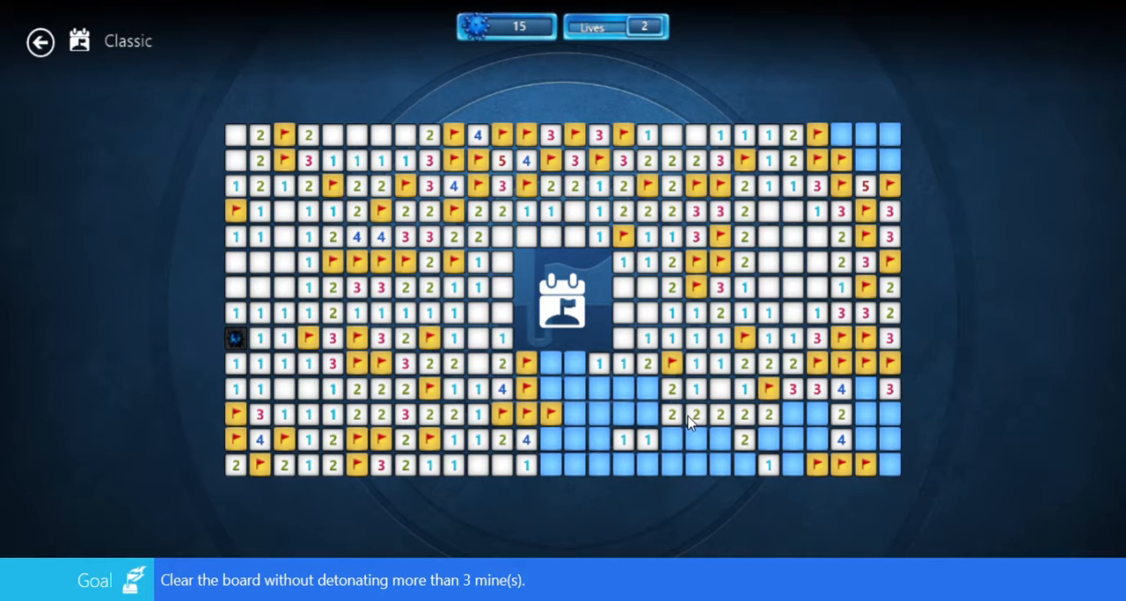